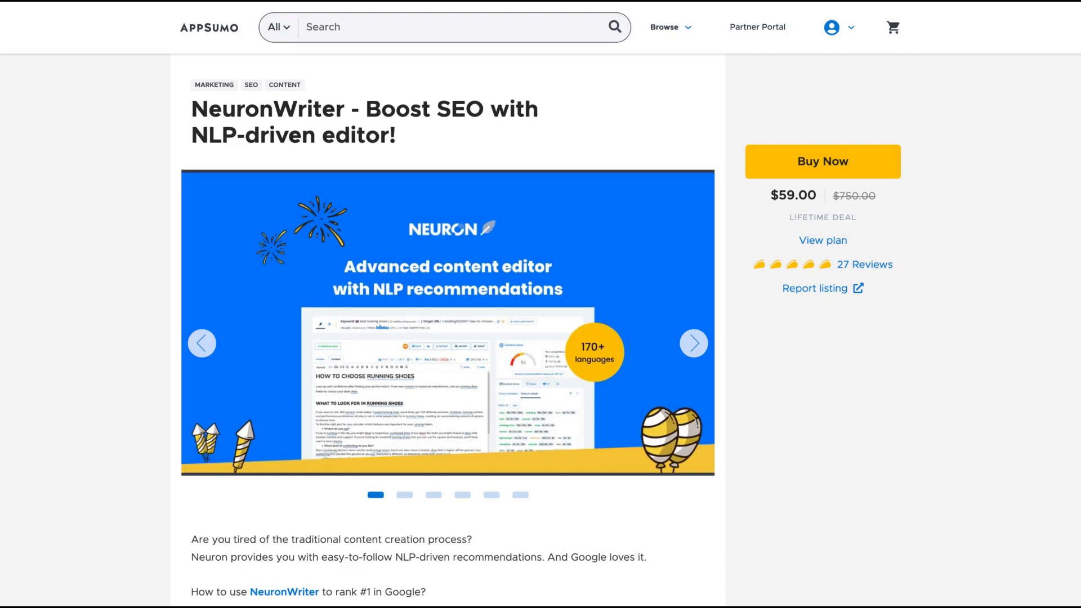
mouse_move(678, 126)
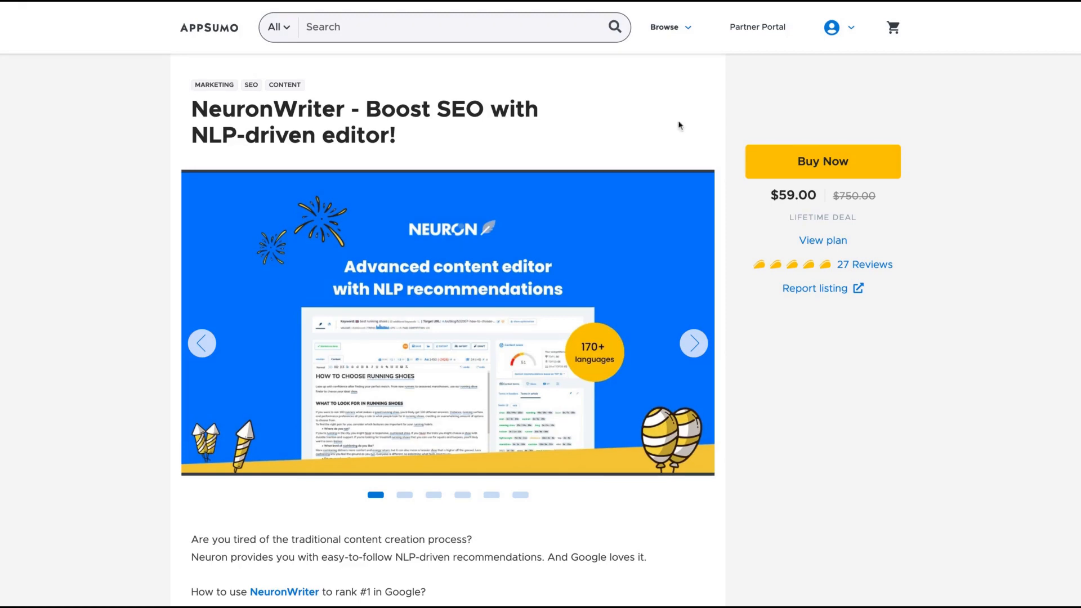
mouse_move(698, 159)
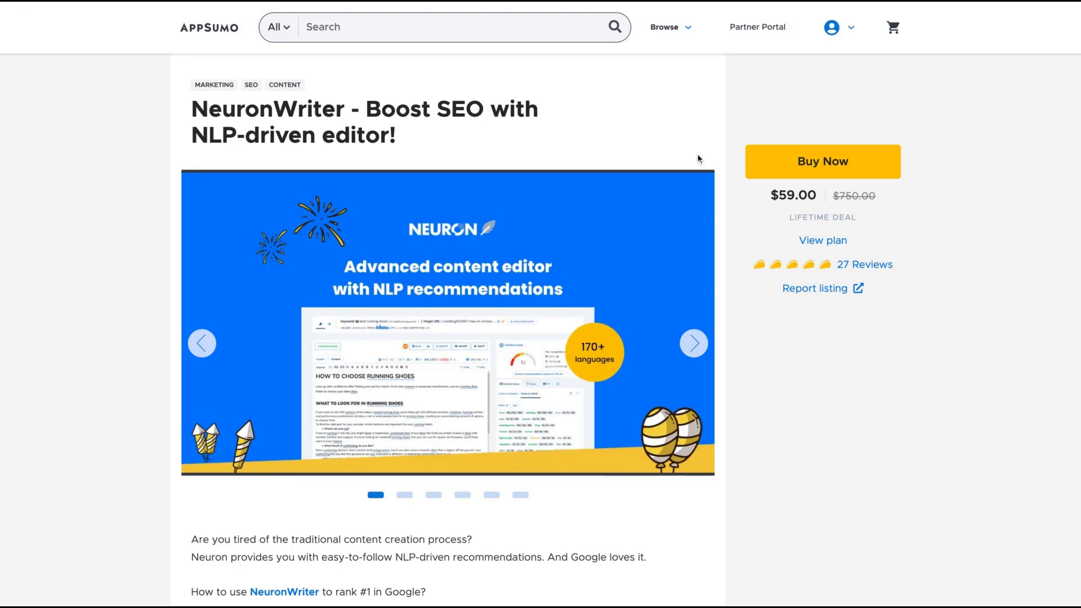
mouse_move(698, 159)
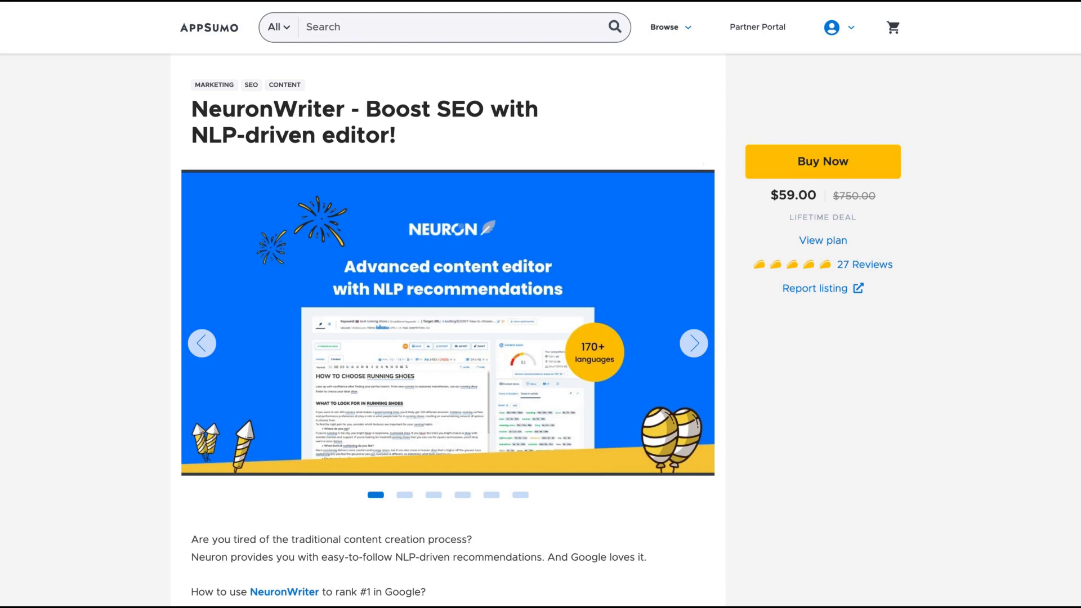
mouse_move(701, 206)
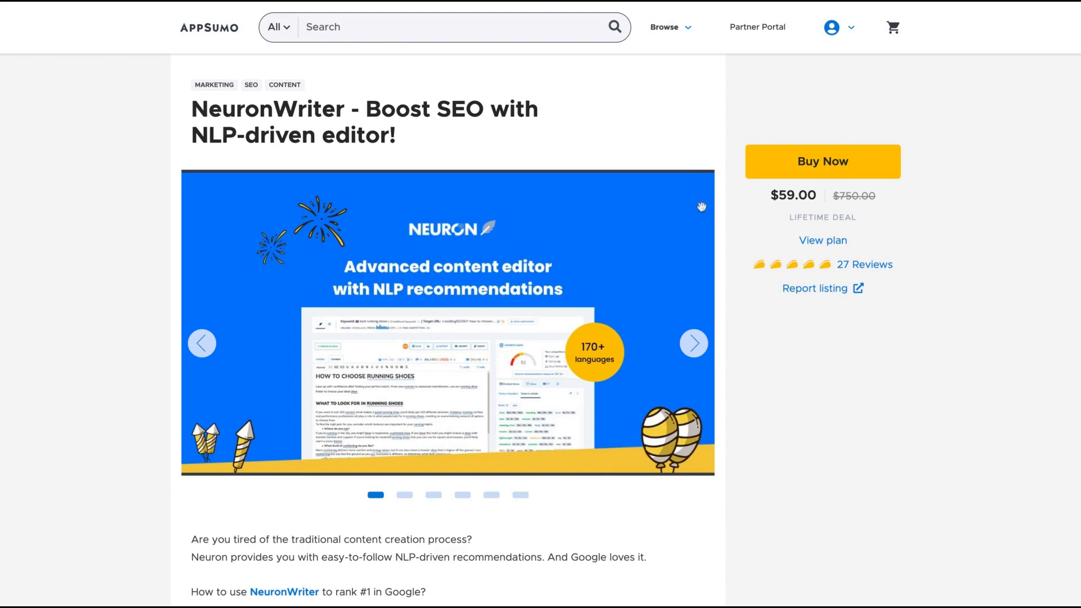
Scroll through the NeuronWriter onboarding steps, highlighting 'Share with your colleagues'.
scroll(down, 3)
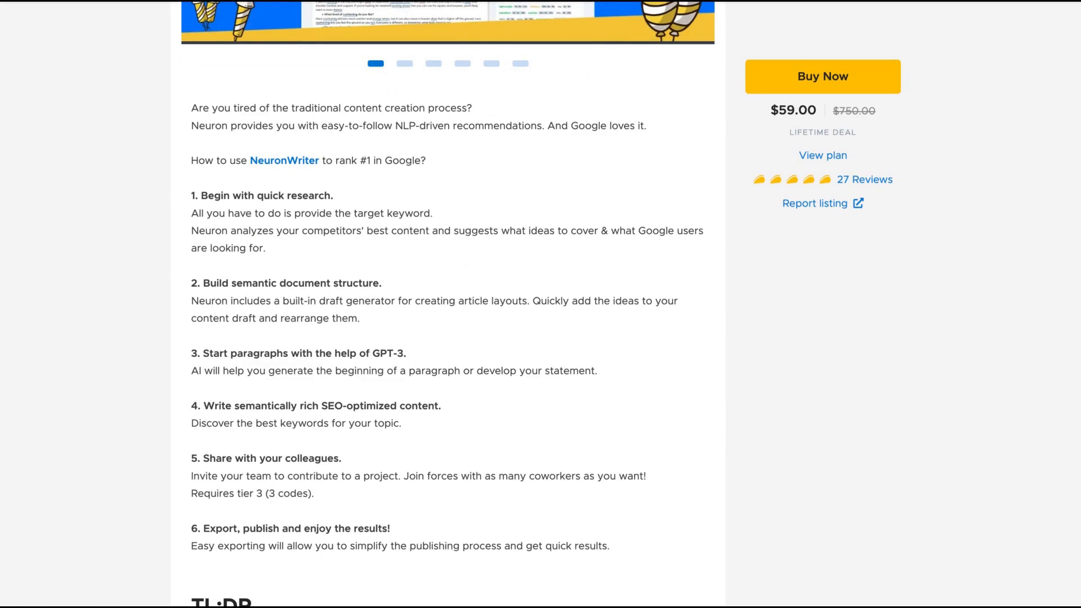
scroll(down, 3)
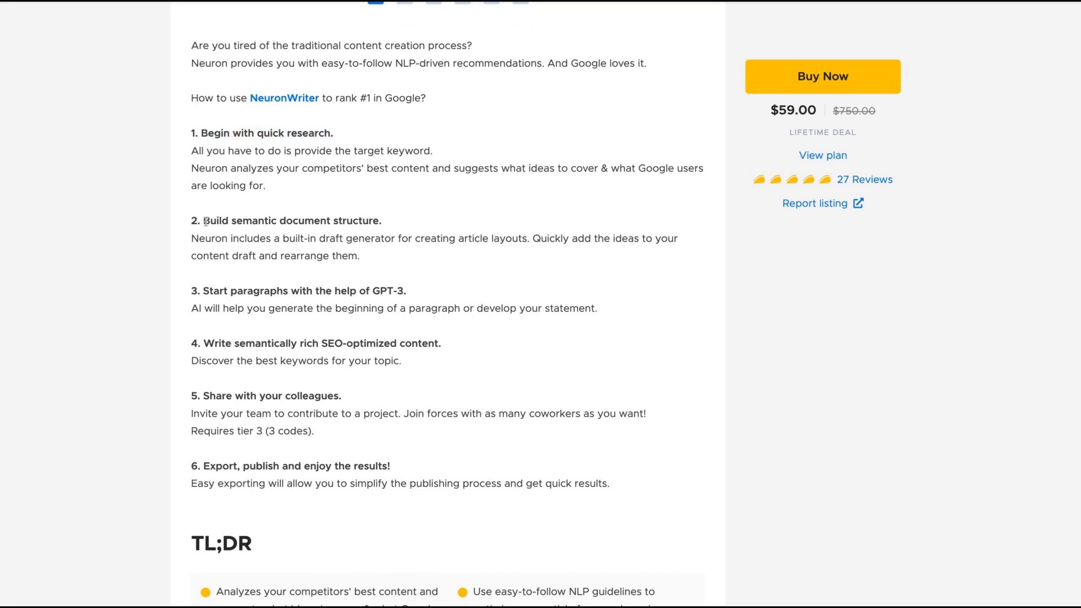
double_click(290, 221)
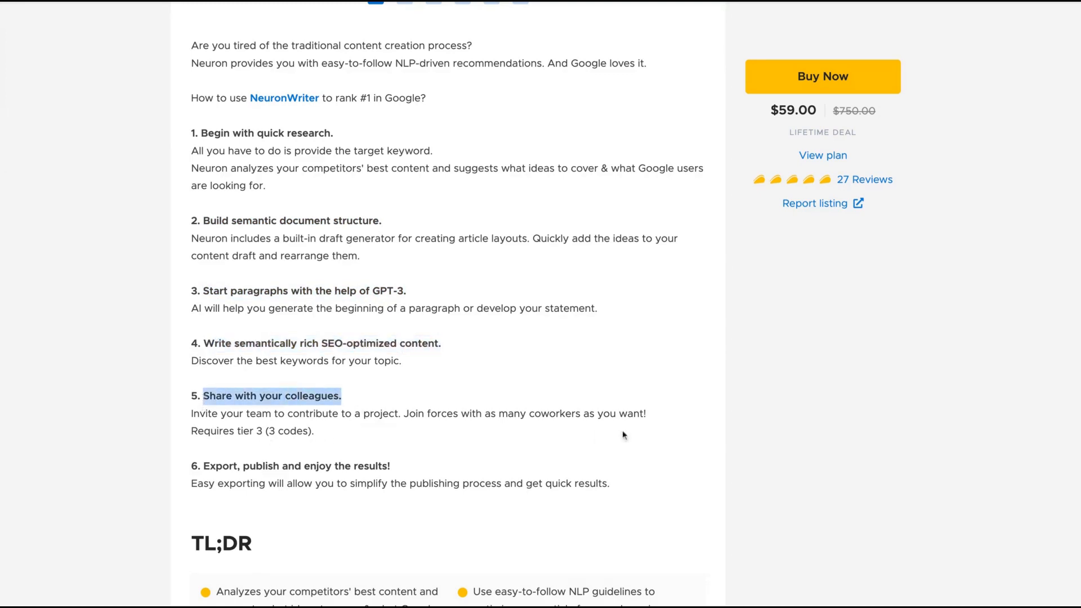
scroll(down, 3)
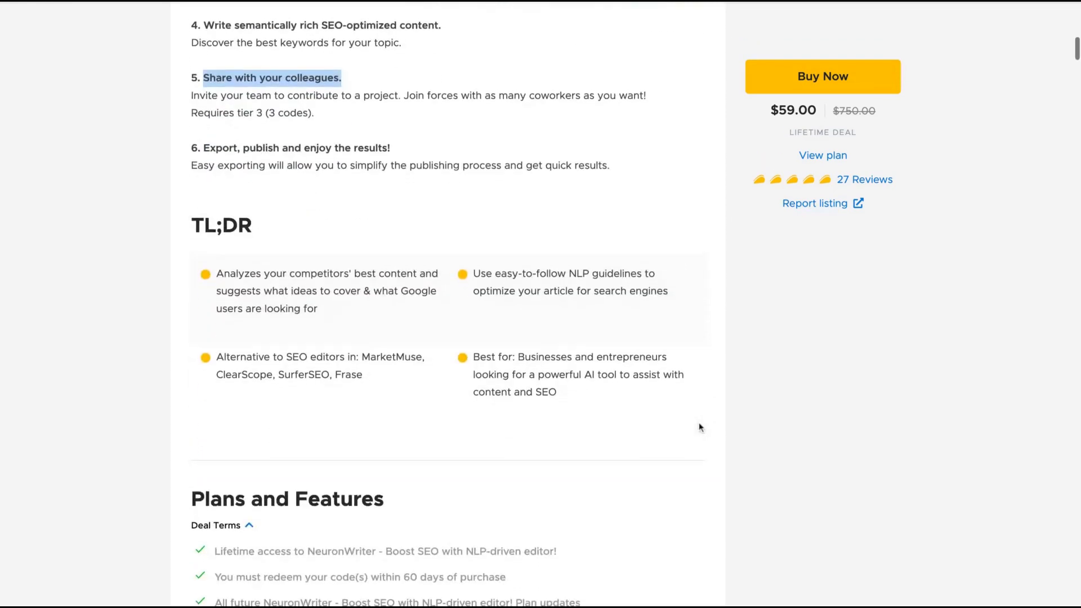
scroll(down, 3)
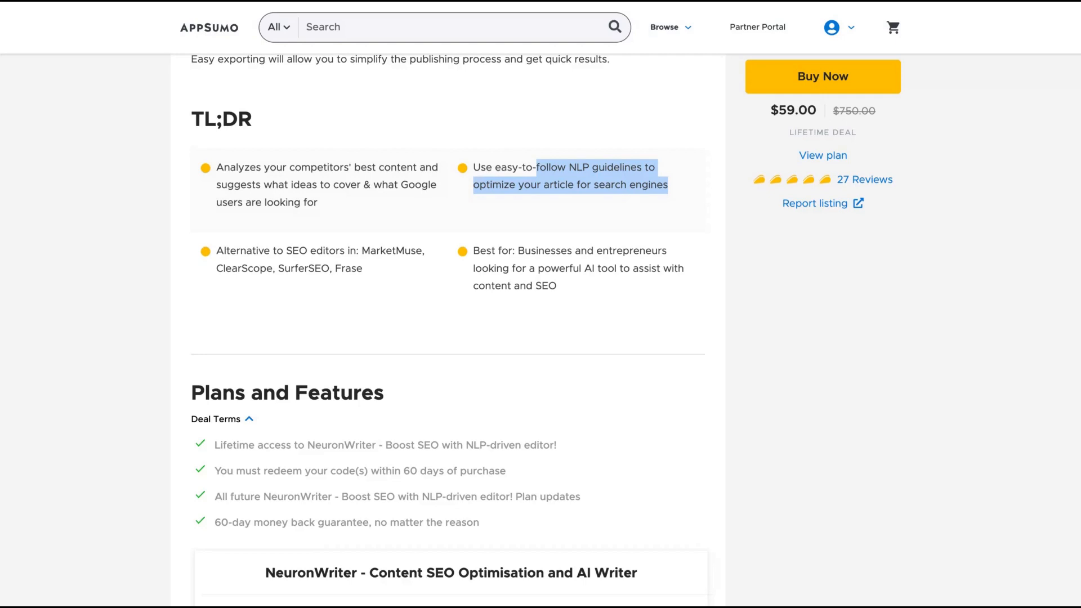
mouse_move(672, 208)
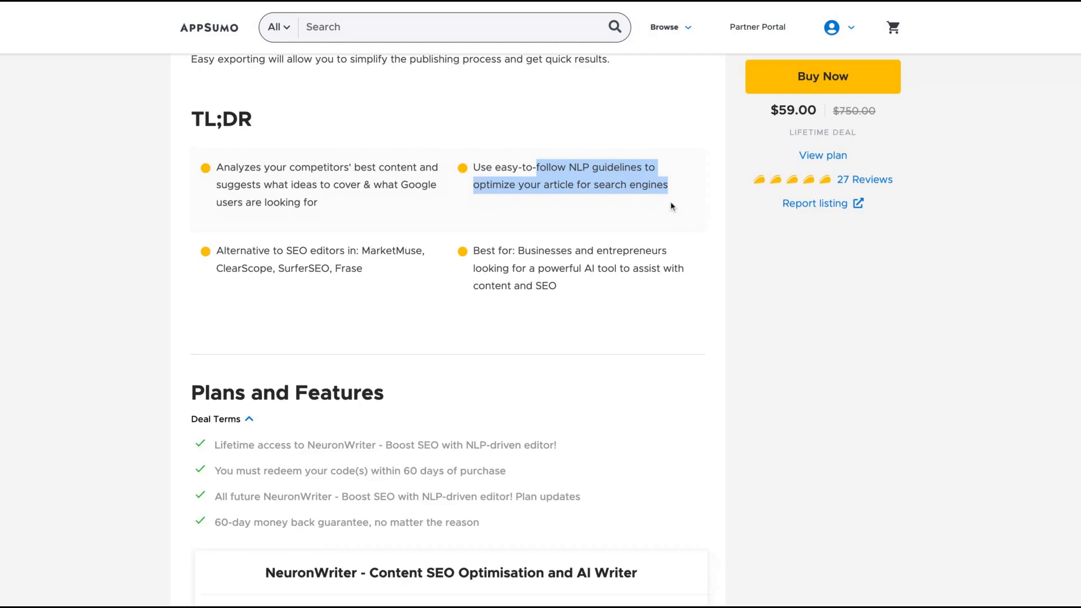
scroll(down, 3)
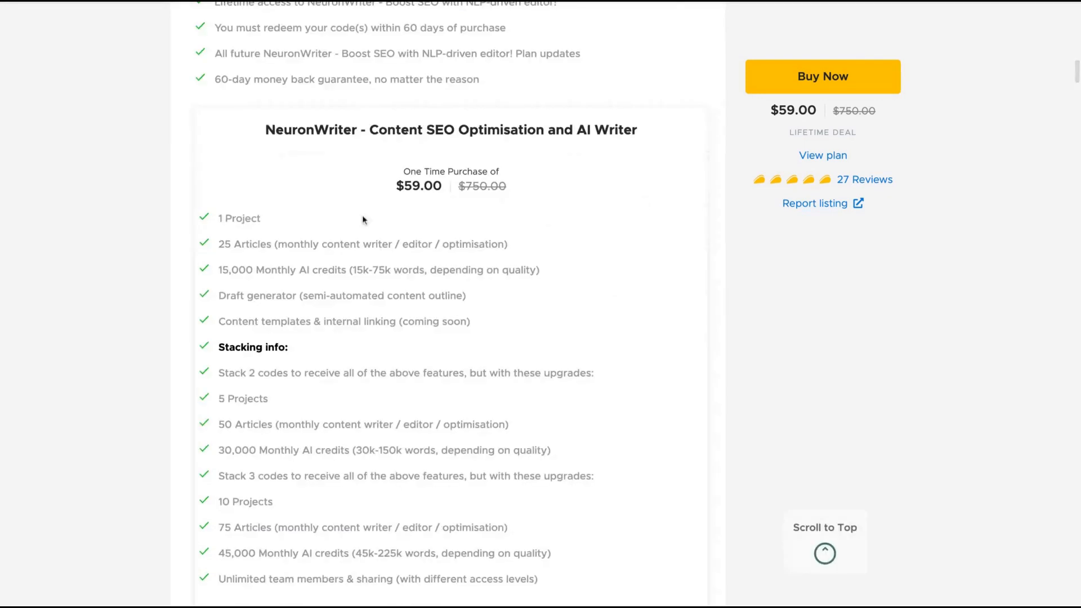
scroll(up, 3)
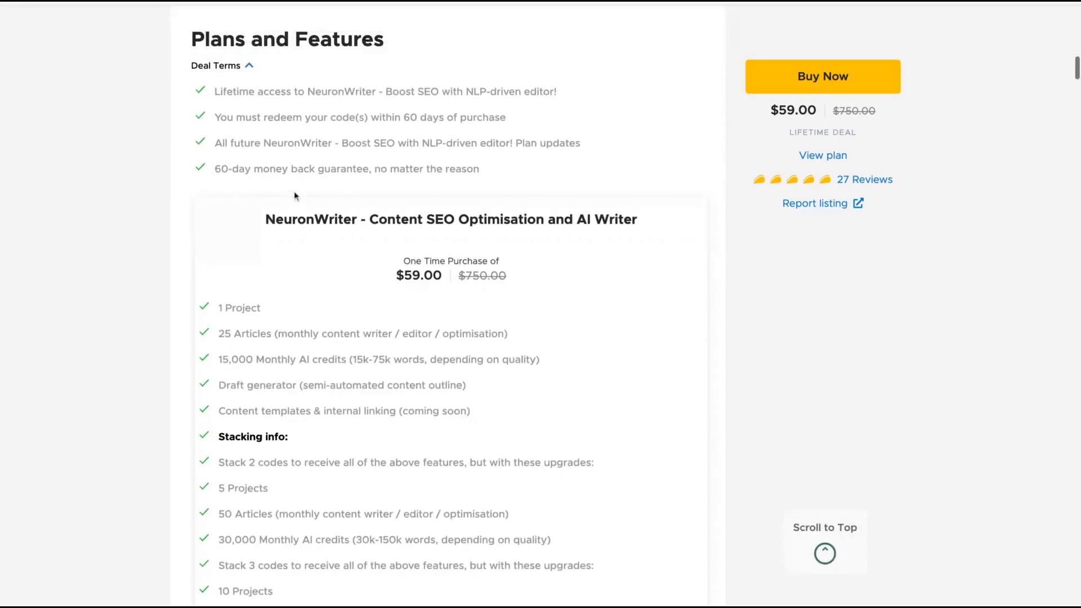
mouse_move(264, 121)
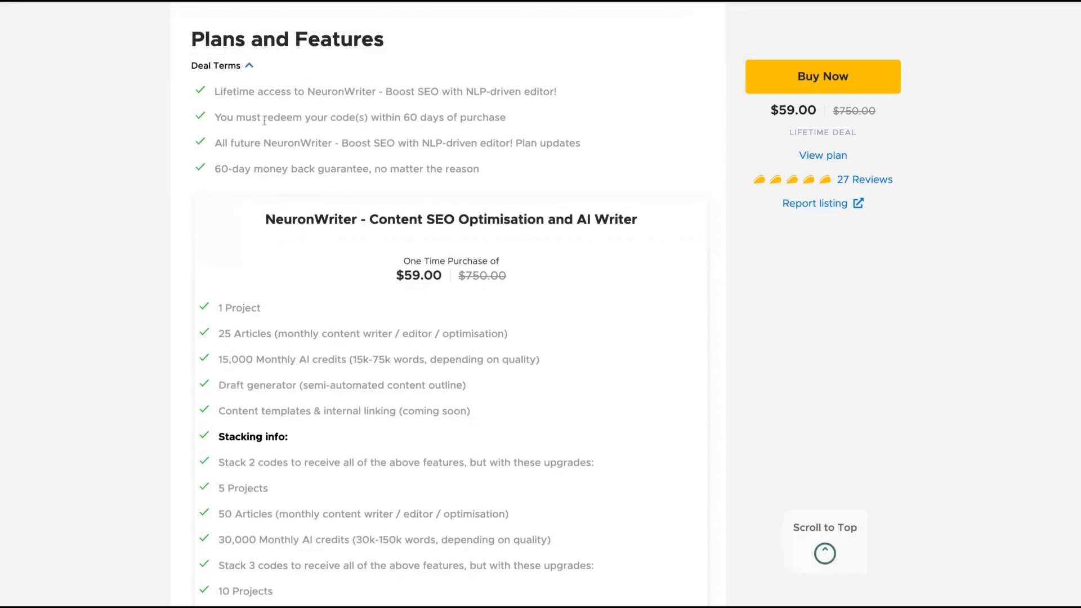
mouse_move(538, 297)
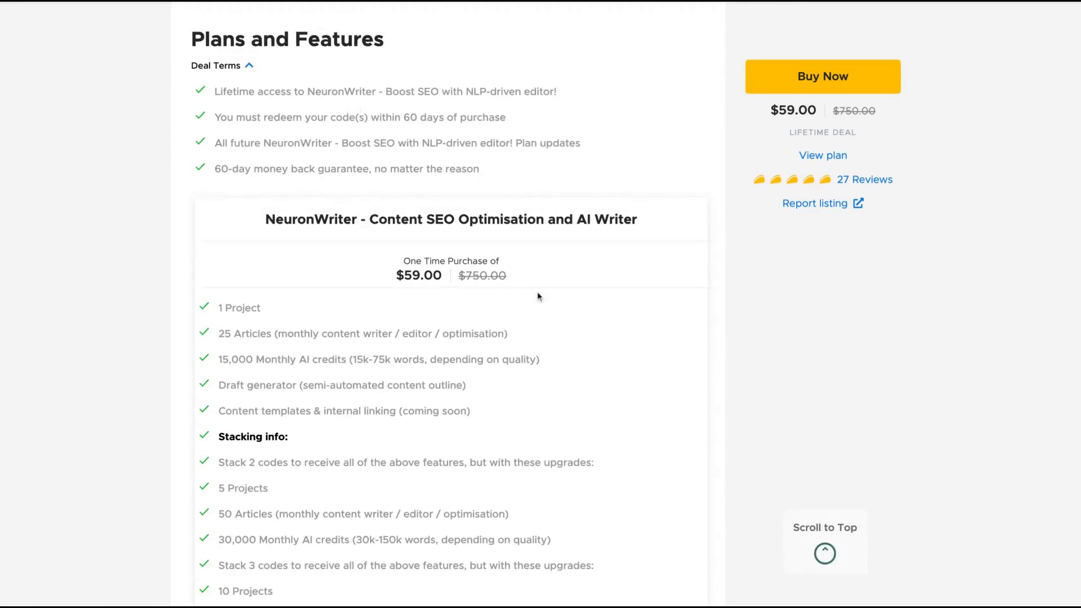
scroll(down, 3)
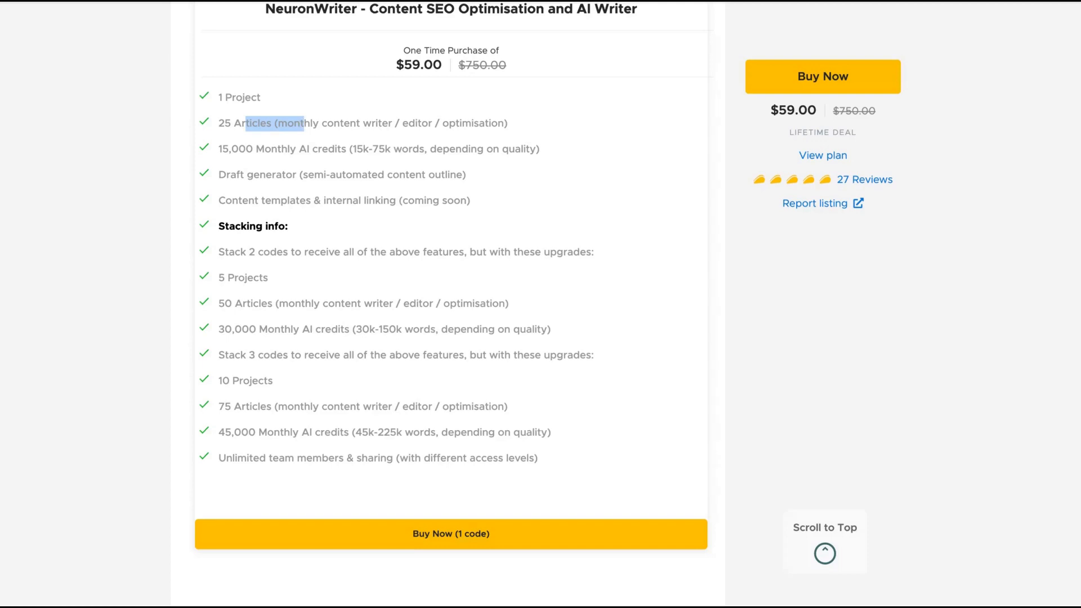
mouse_move(252, 297)
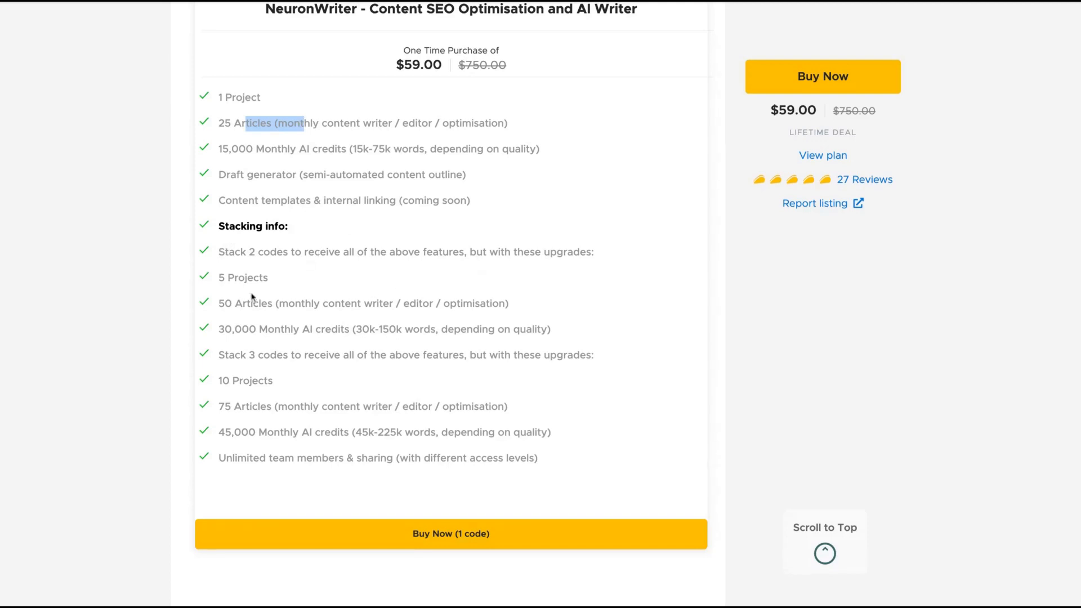
mouse_move(272, 307)
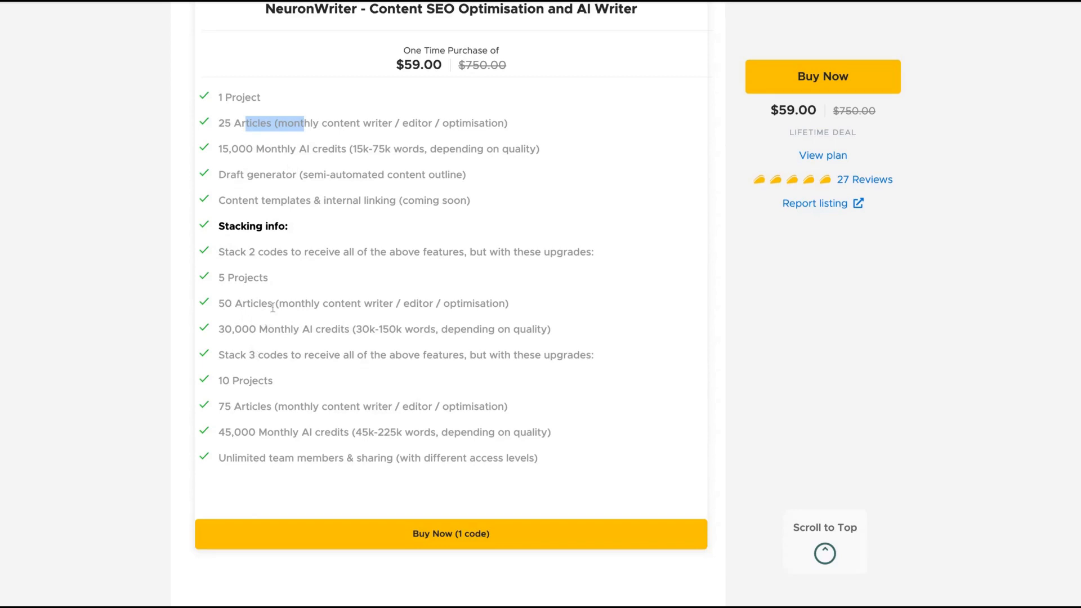
mouse_move(282, 385)
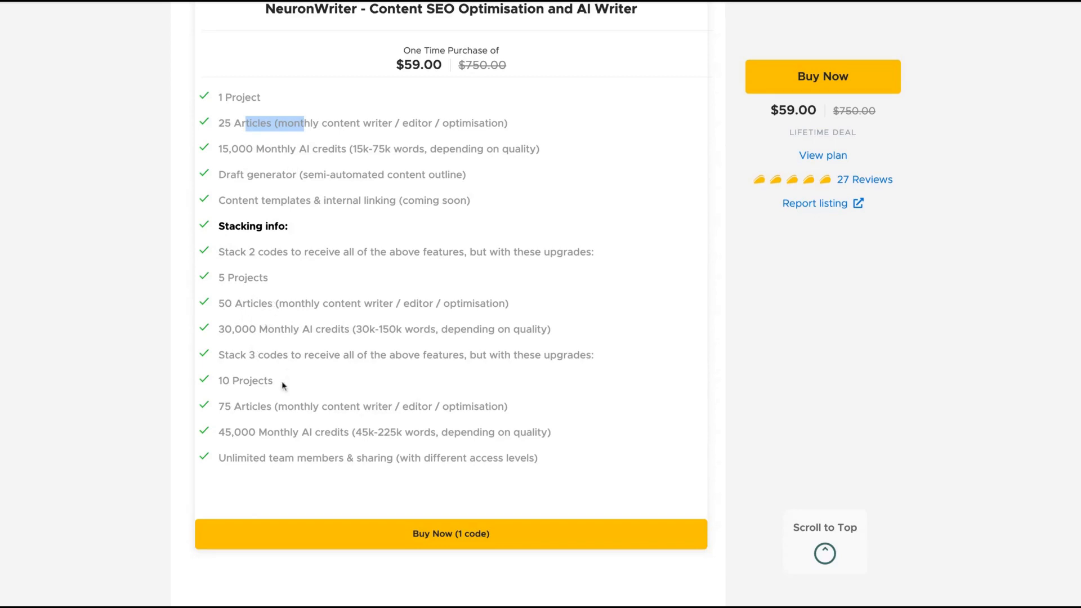
mouse_move(262, 402)
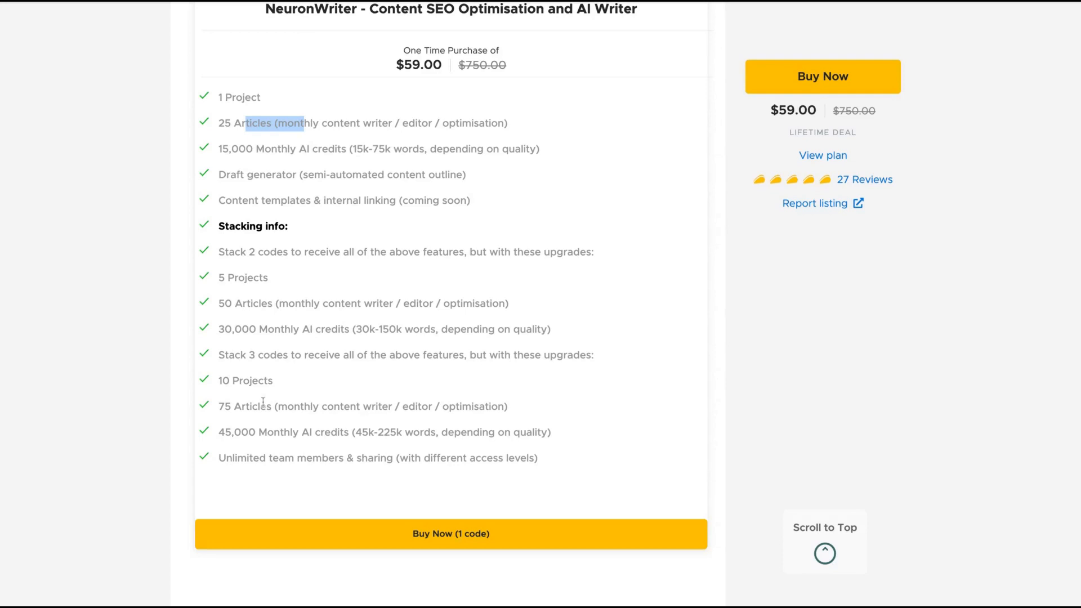
mouse_move(336, 427)
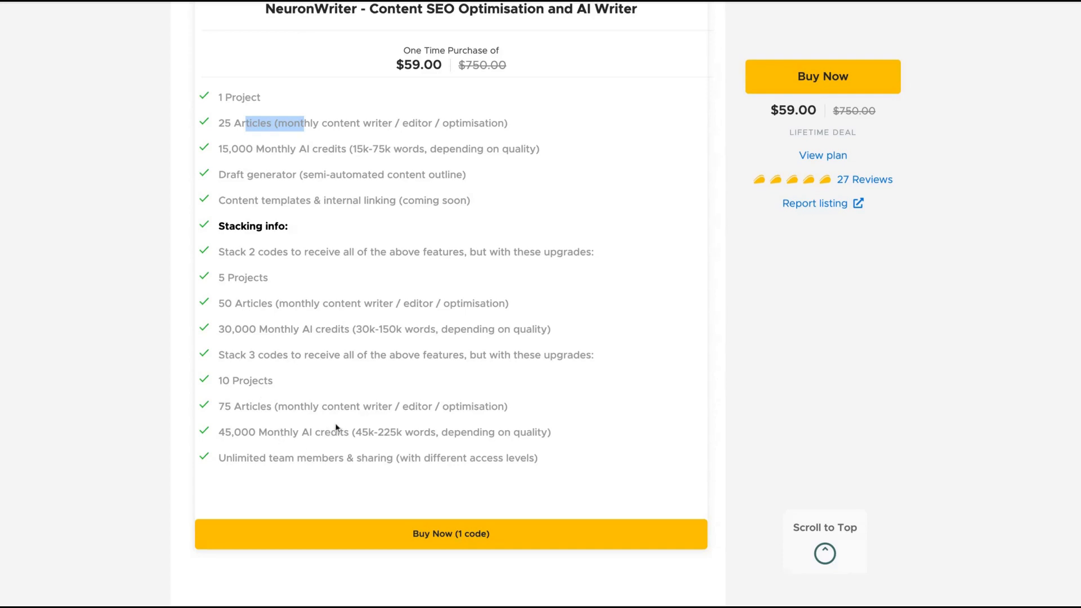
scroll(down, 3)
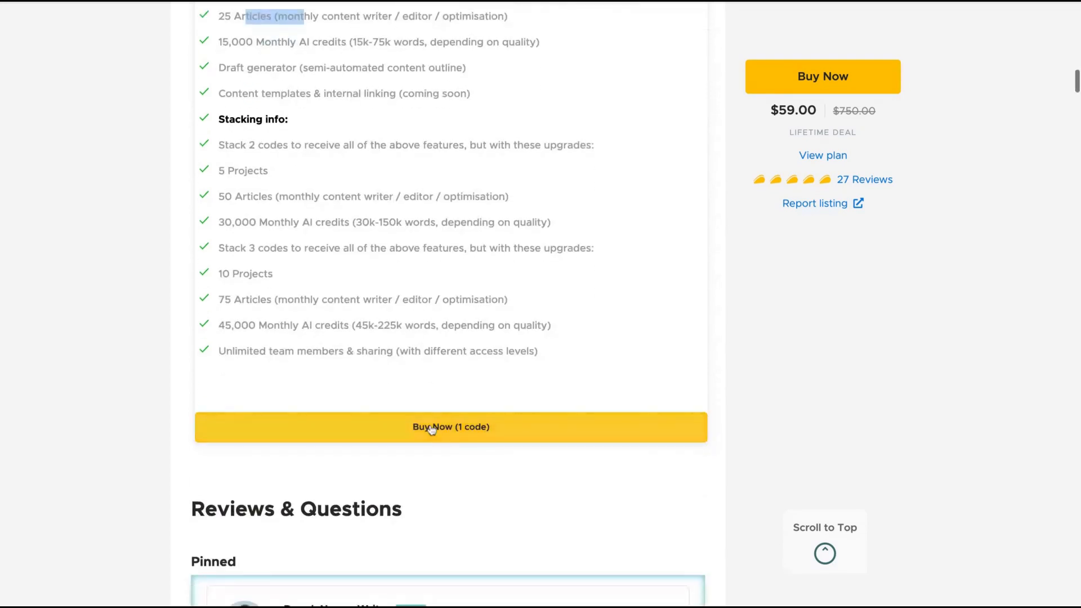
scroll(up, 3)
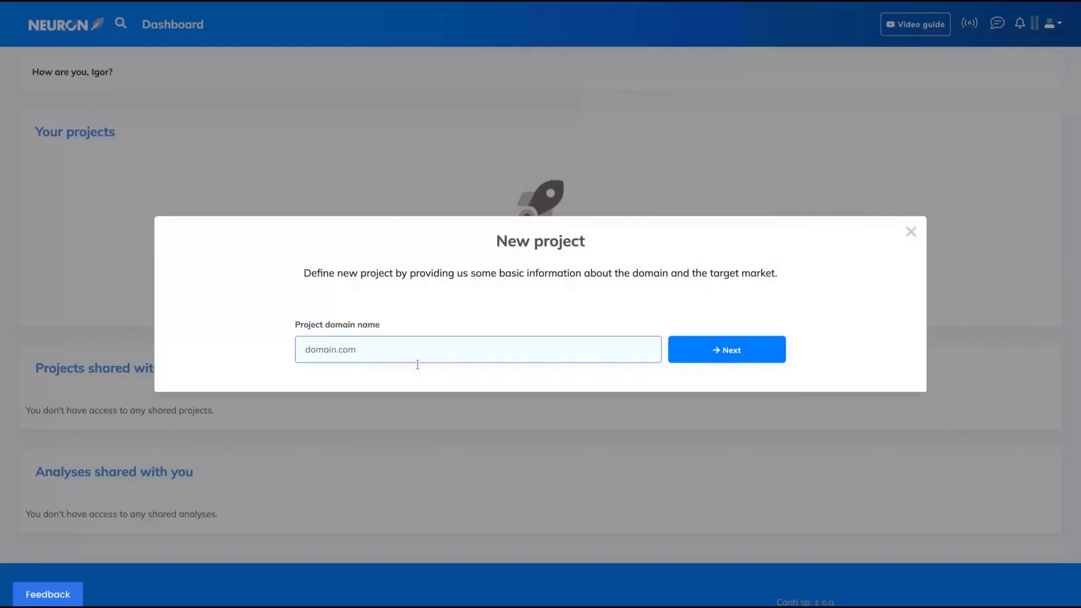
mouse_move(320, 300)
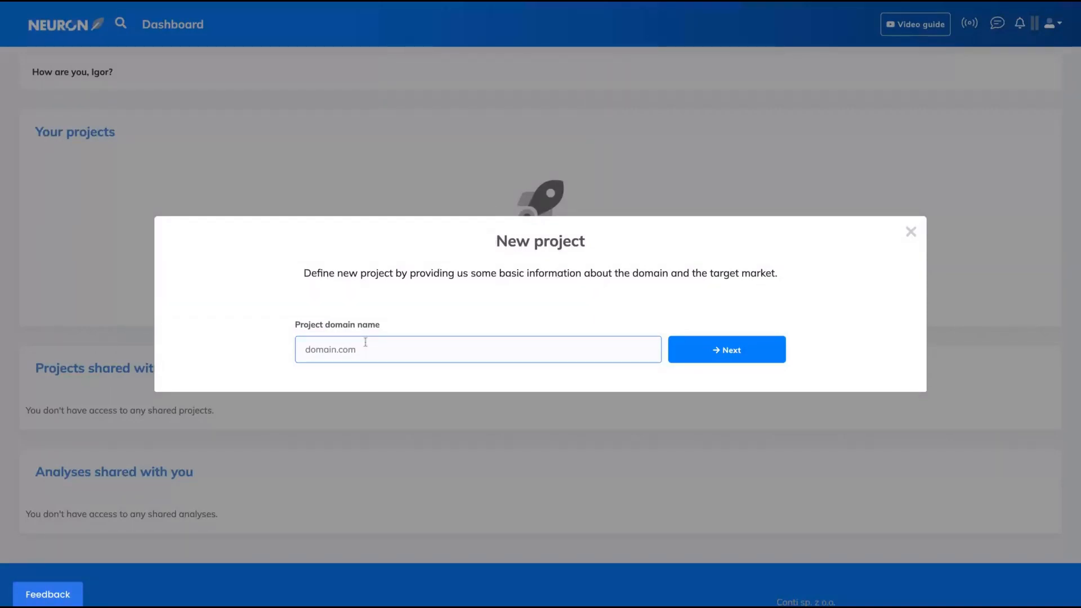
Create the direitonovo.com project for BRAZIL google.com.BR in Portuguese (Brazil).
text(https://direitonovo.com)
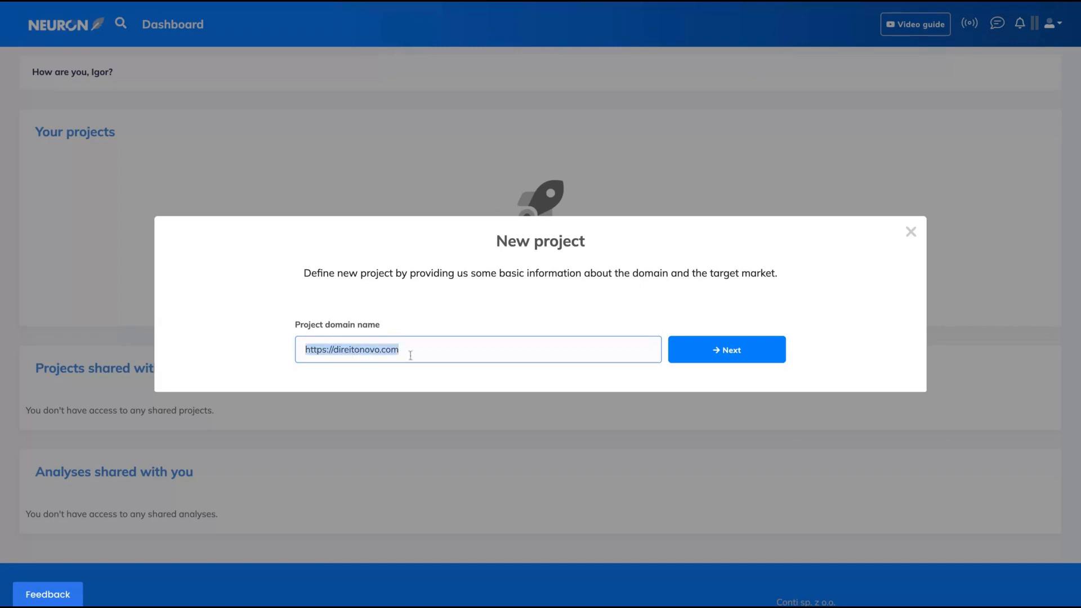
click(725, 349)
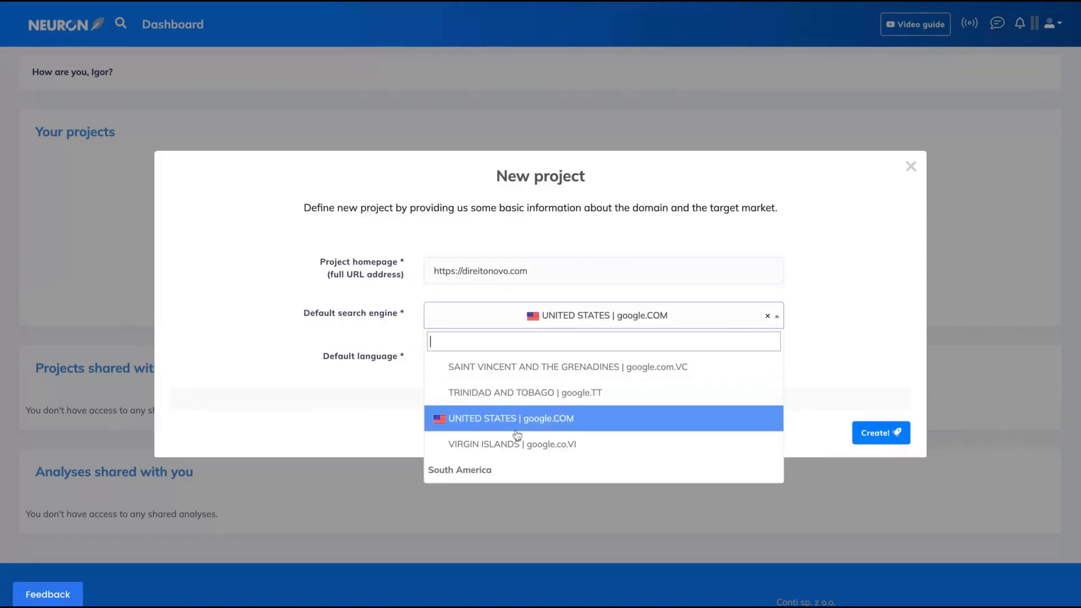
scroll(down, 3)
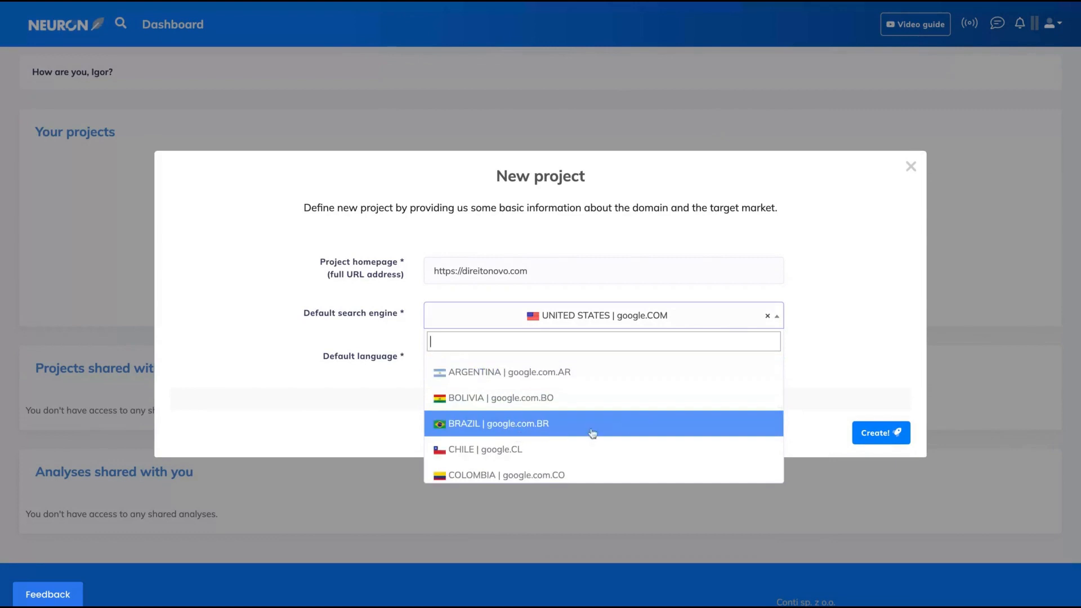
scroll(down, 3)
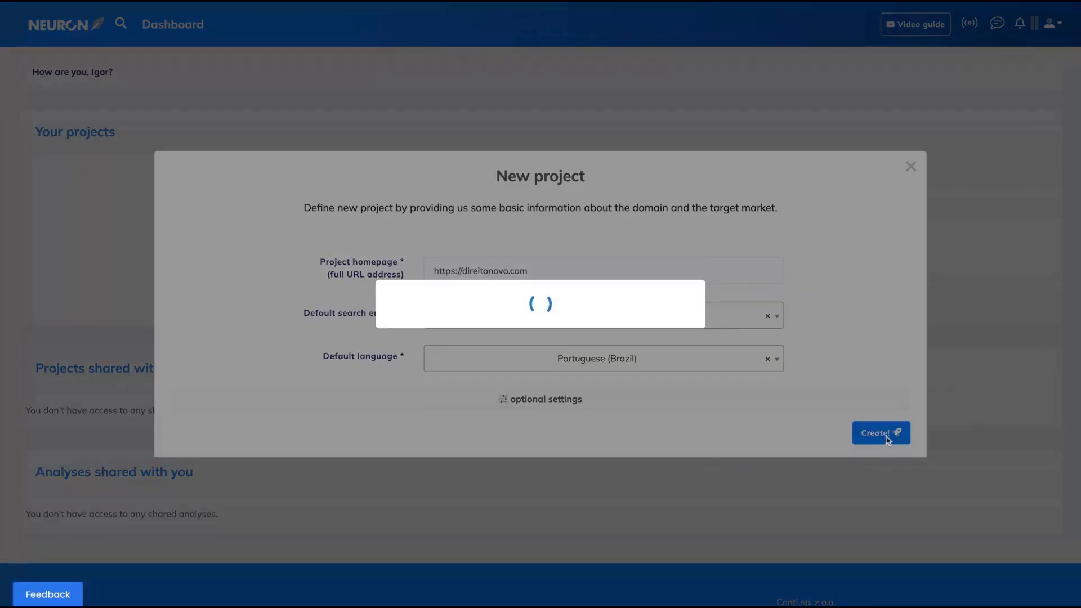
click(881, 433)
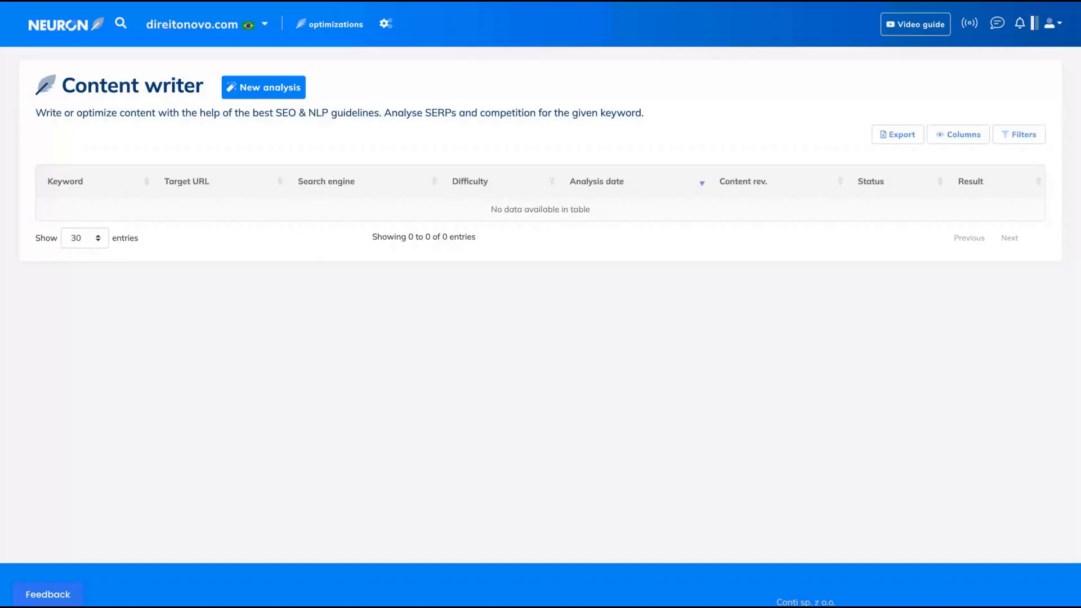
Bring up the new-analysis form on the direitonovo.com Content writer page.
click(264, 87)
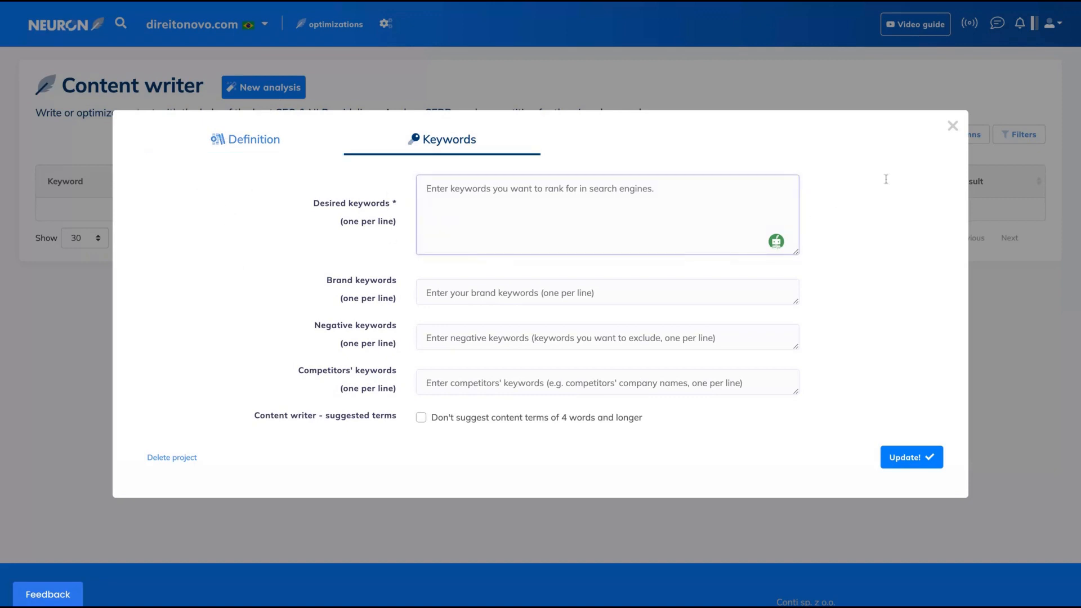
click(953, 125)
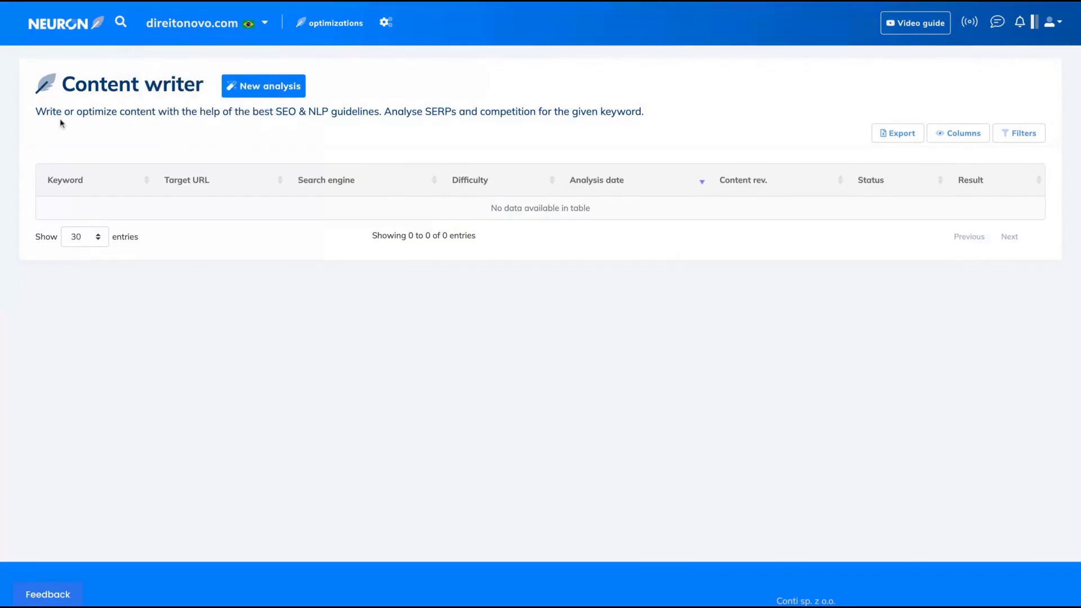
click(269, 86)
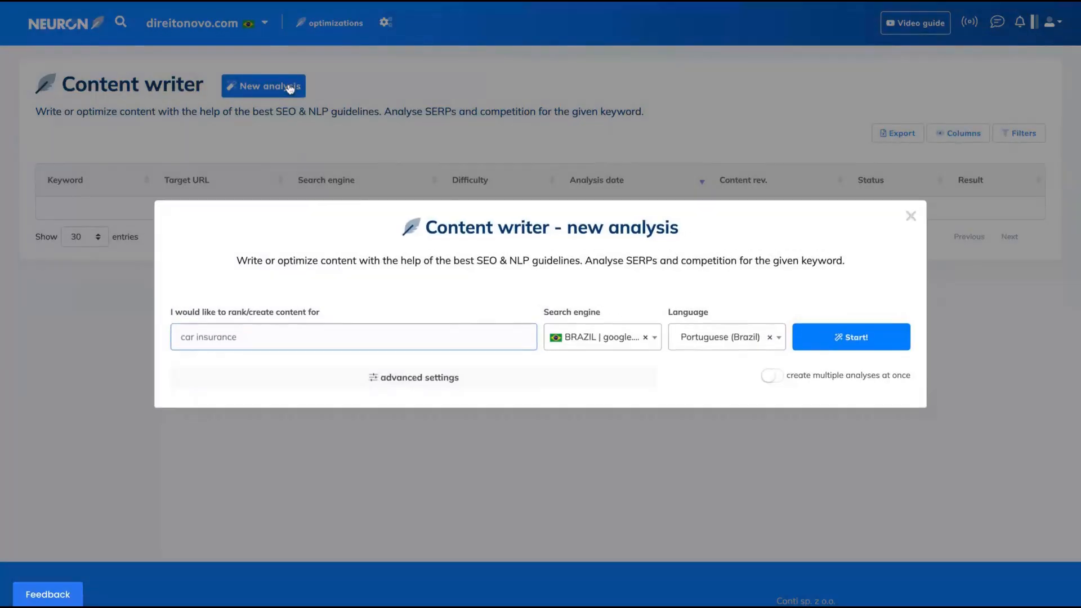
Launch 'quem é greta thunberg' analysis optimizing the direitonovo.com/vida/quem-e-greta-thunberg/ article.
click(412, 377)
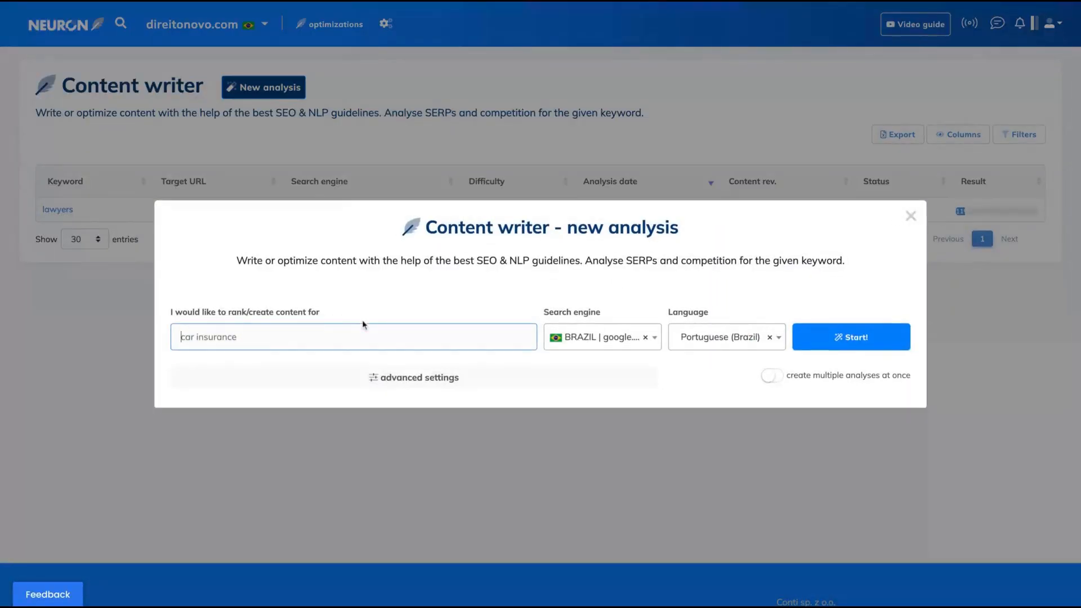
click(413, 377)
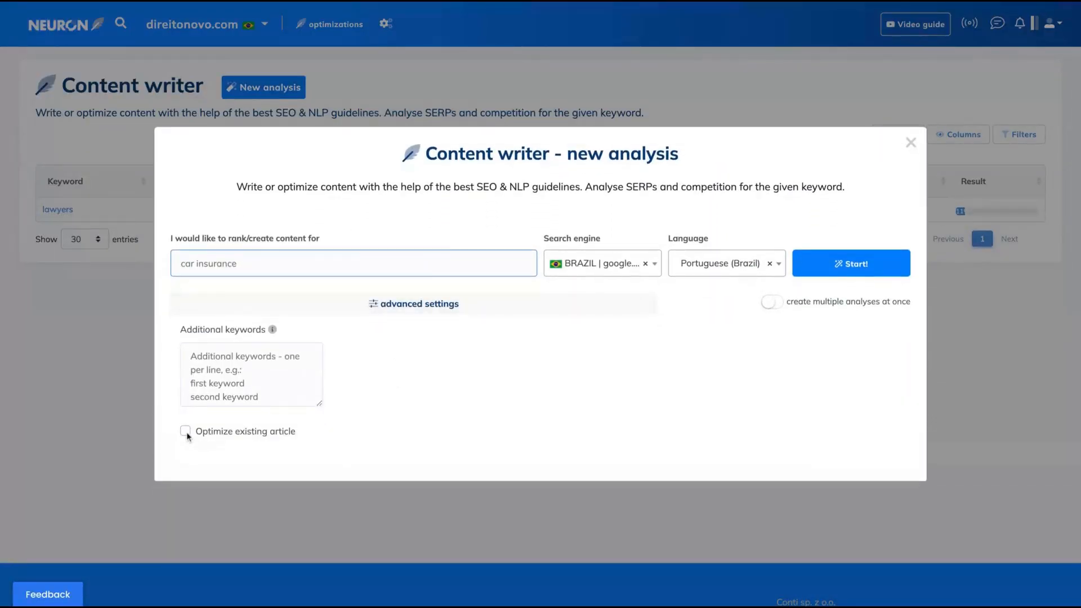
click(185, 431)
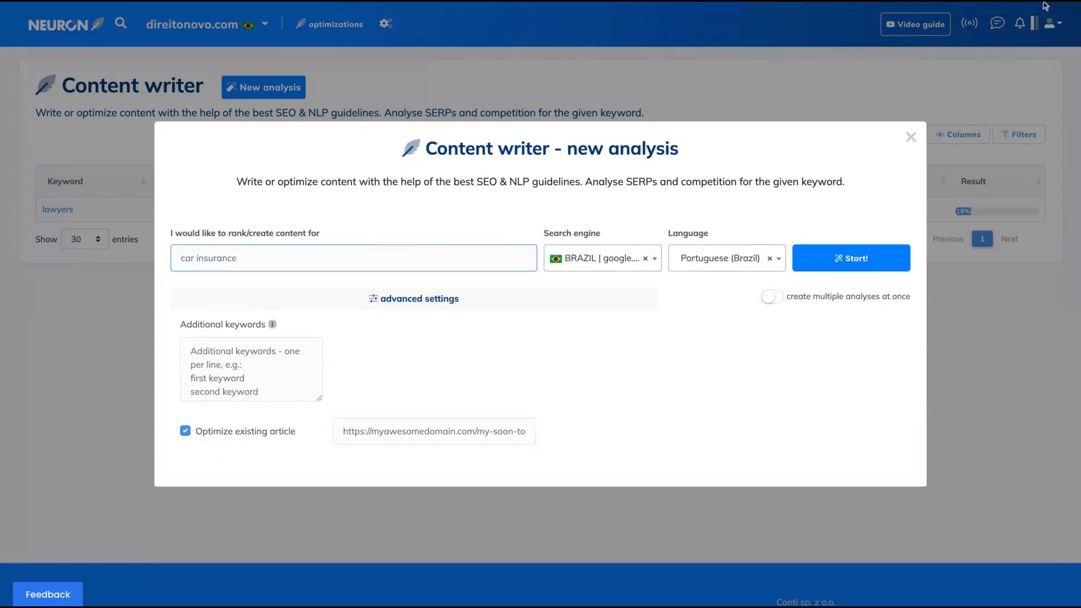
text(reitonovo.com/vida/quem-e-greta-thunberg/)
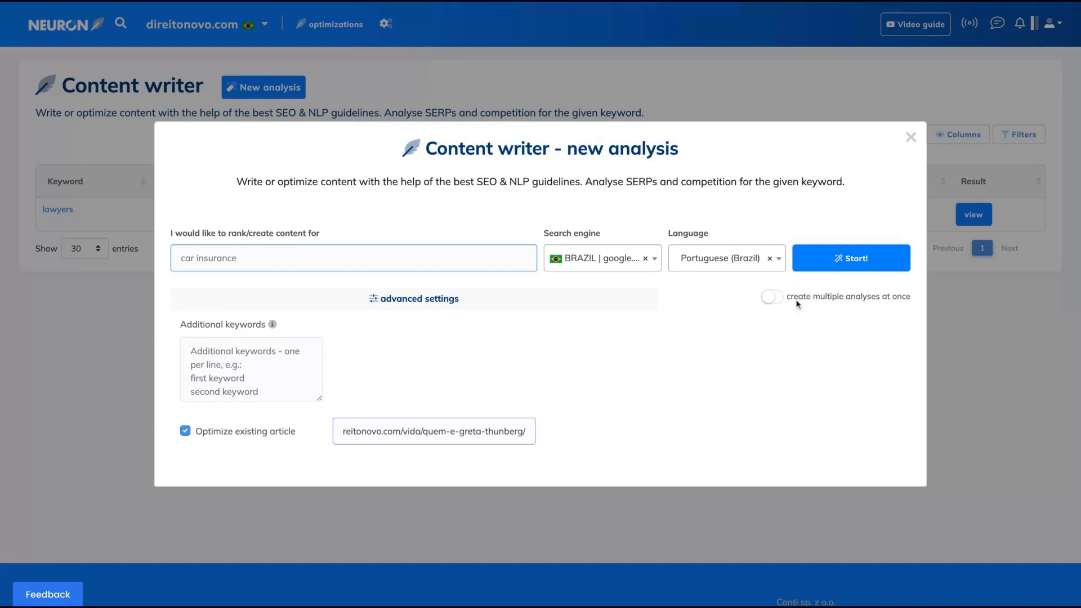
click(850, 258)
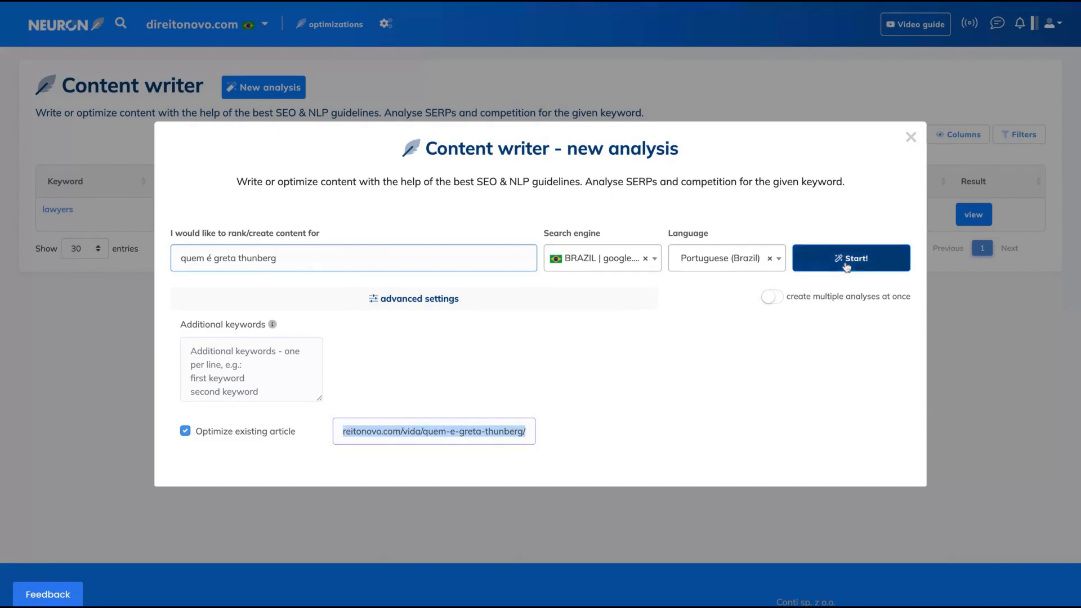
click(851, 258)
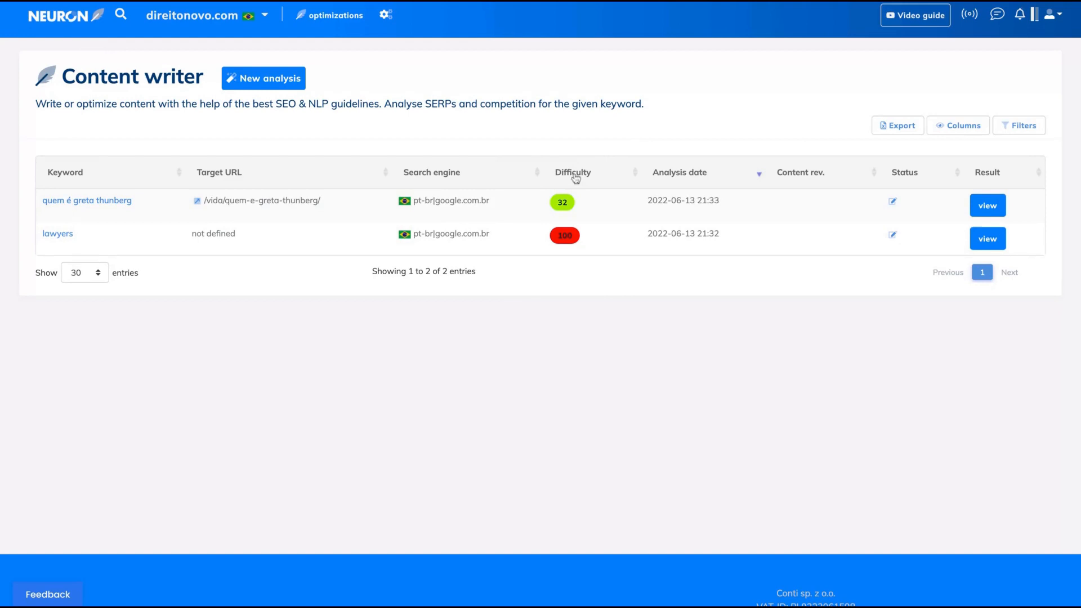
mouse_move(569, 205)
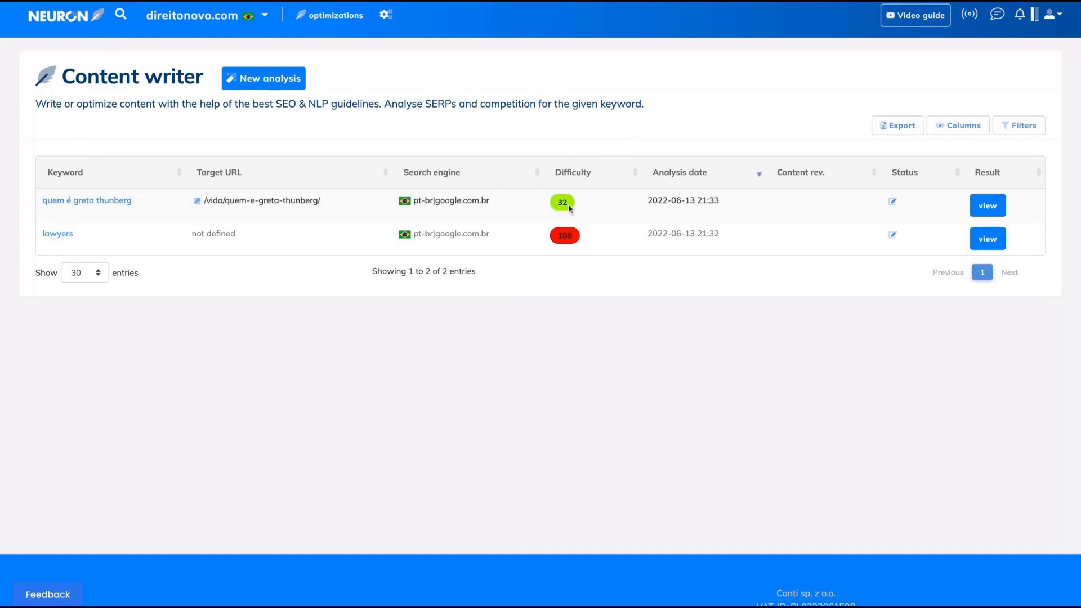
mouse_move(780, 196)
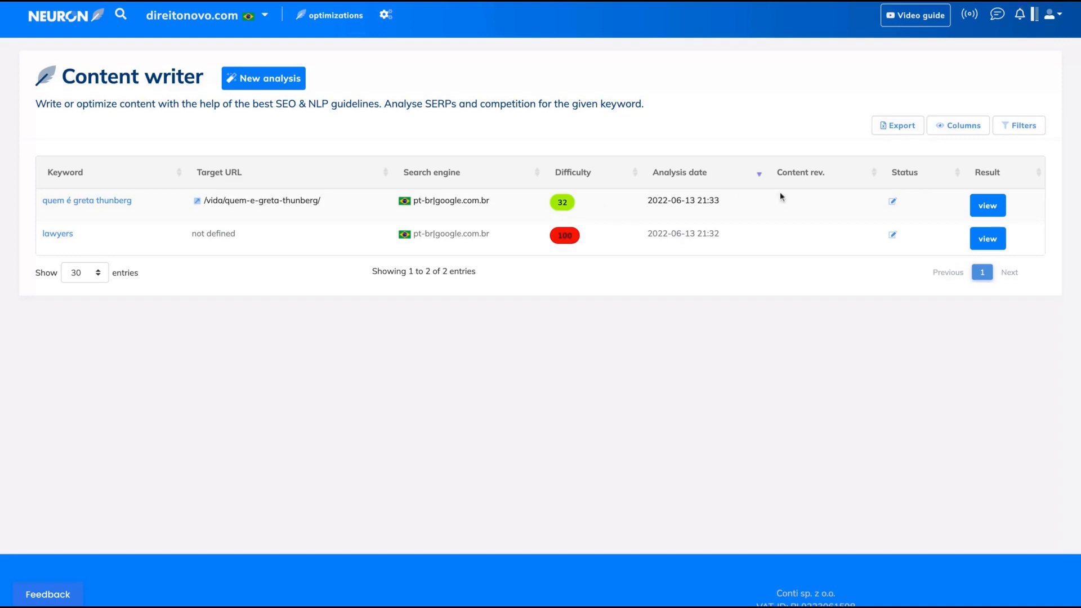
mouse_move(301, 185)
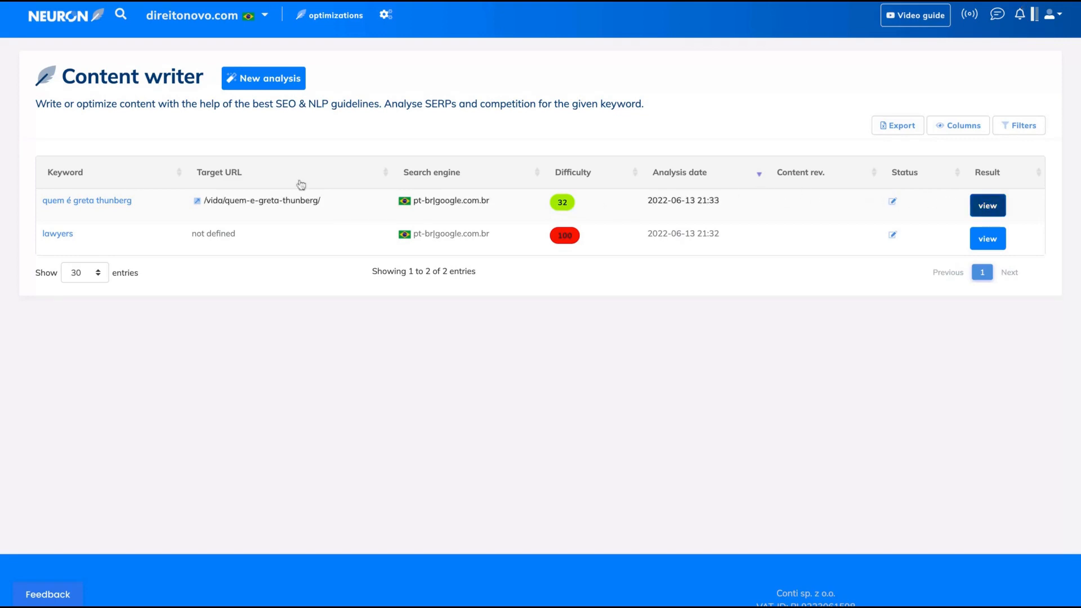
mouse_move(601, 211)
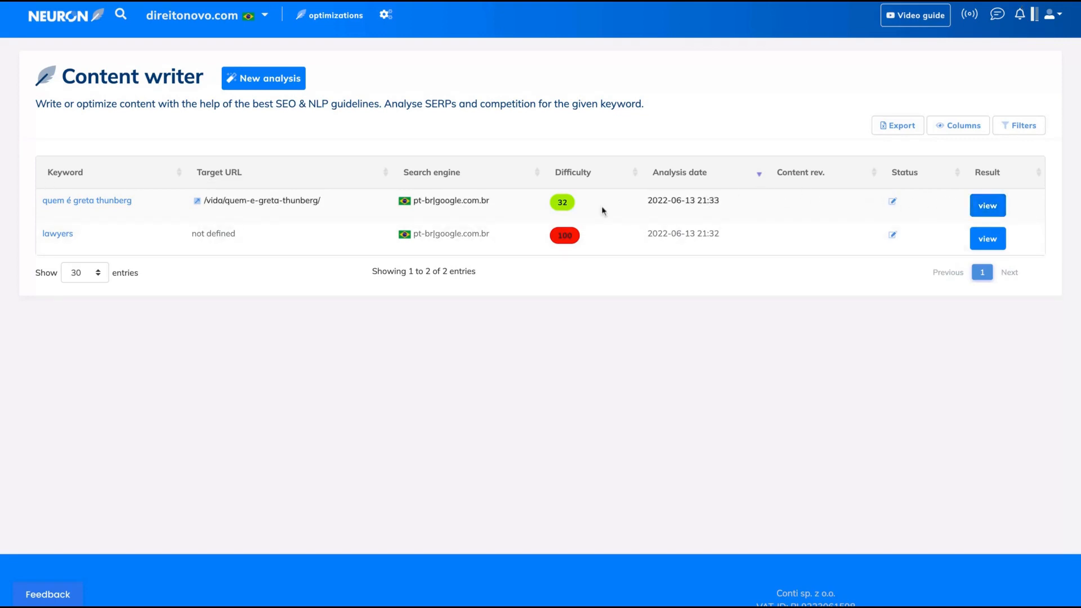
View the Greta Thunberg analysis results and scroll through its competitor list.
click(987, 205)
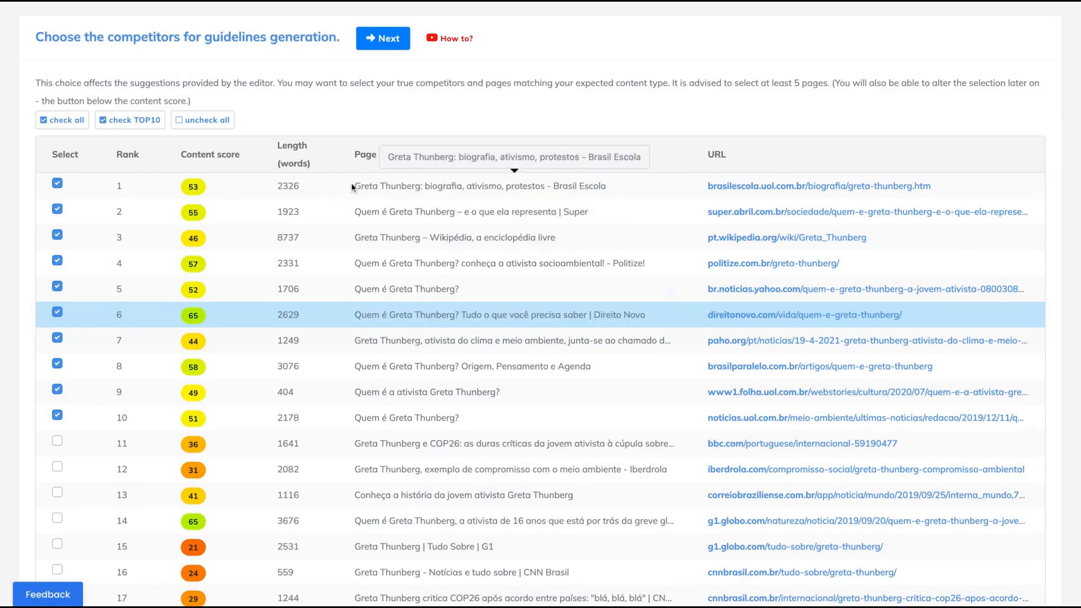
scroll(down, 3)
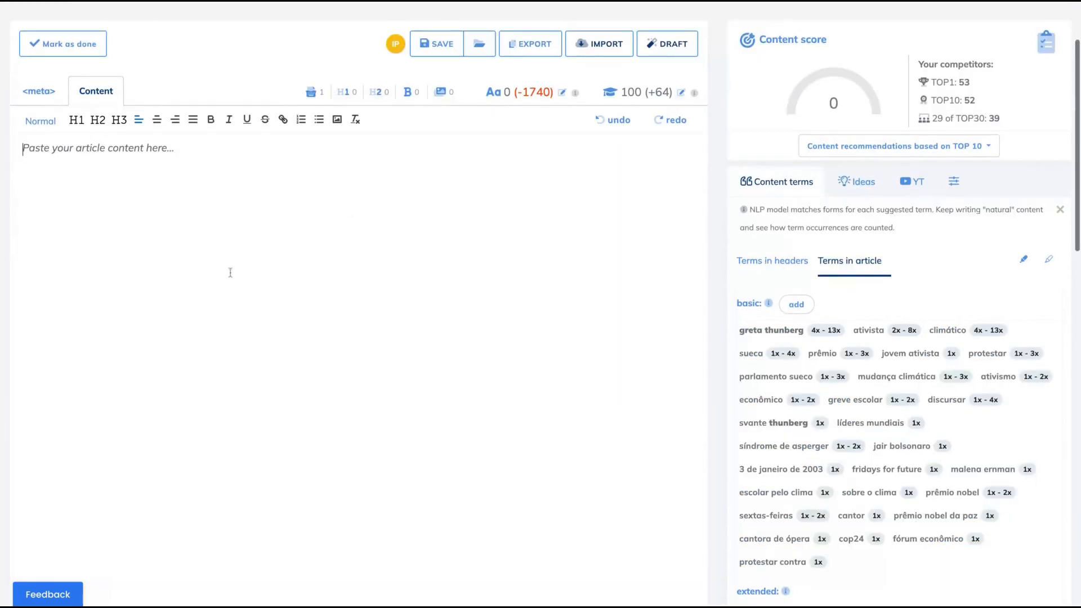
mouse_move(98, 119)
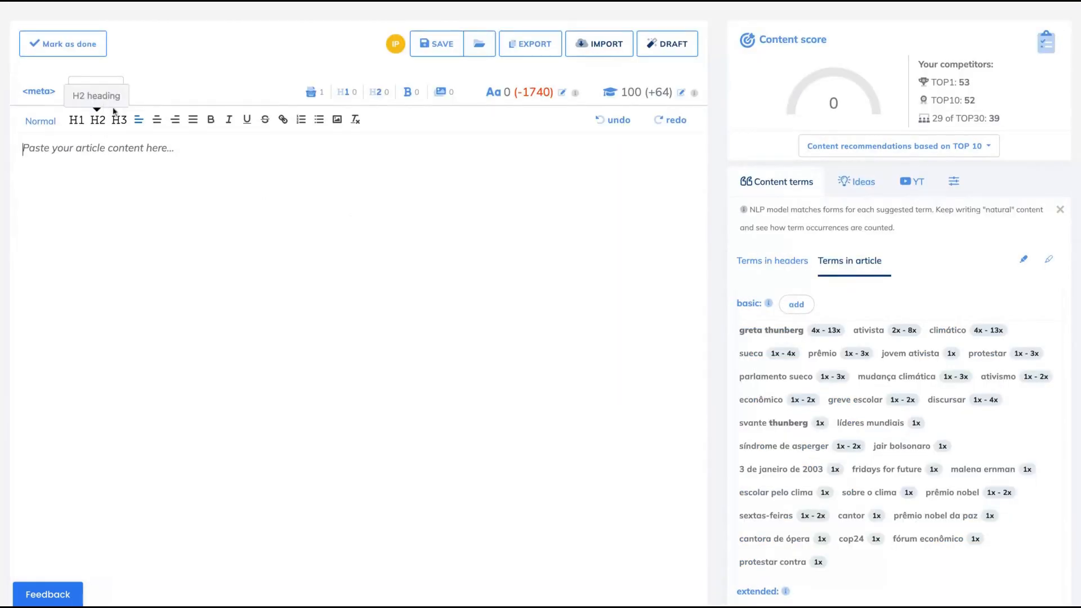
Preview the meta fields, then bring up the import-from-URL dialog for the article.
click(96, 90)
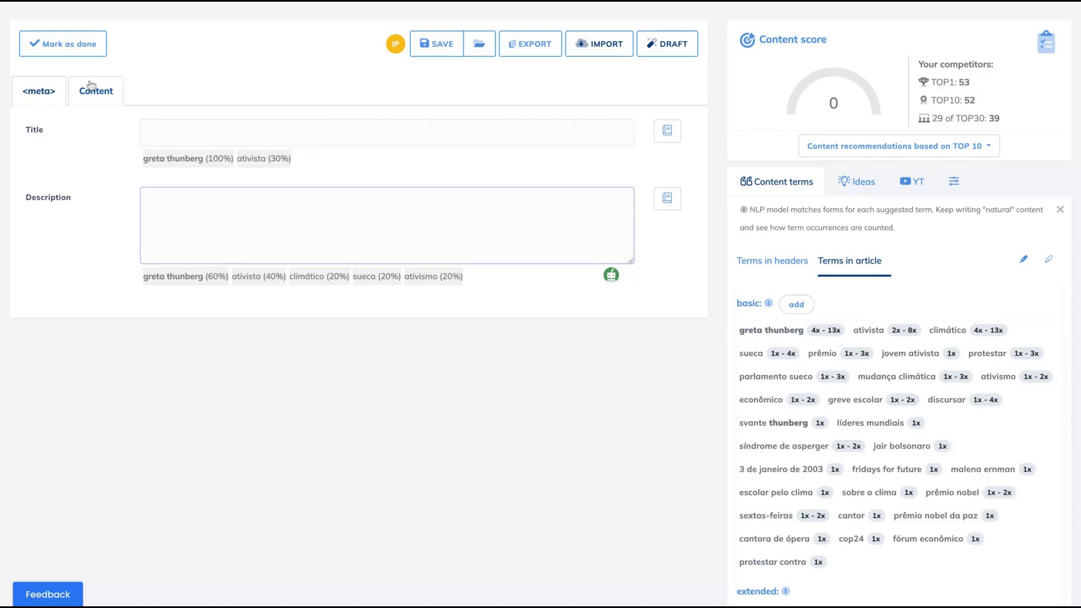
click(95, 90)
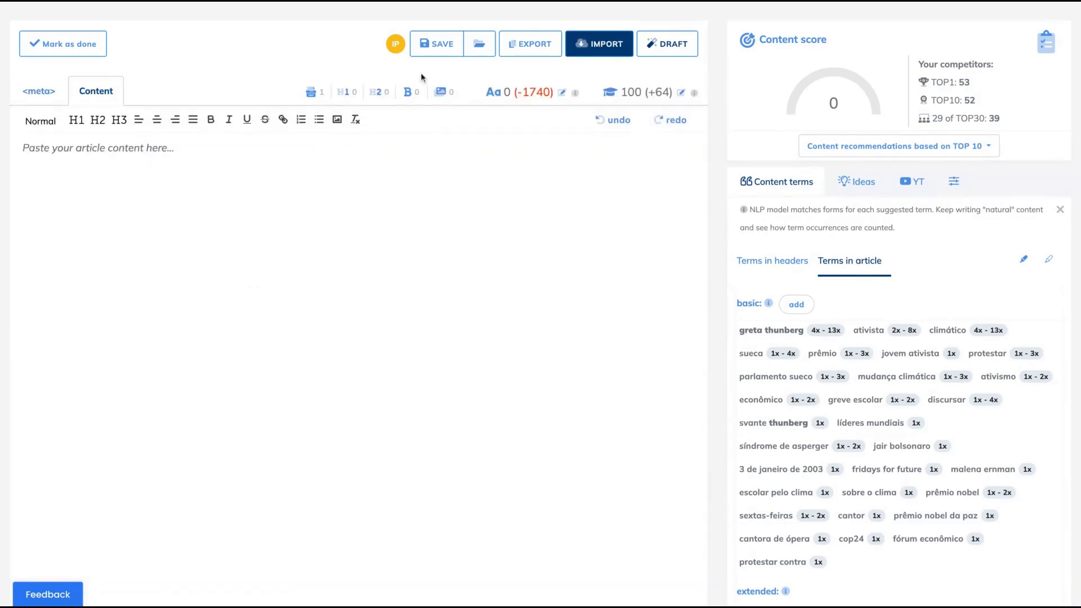
click(599, 43)
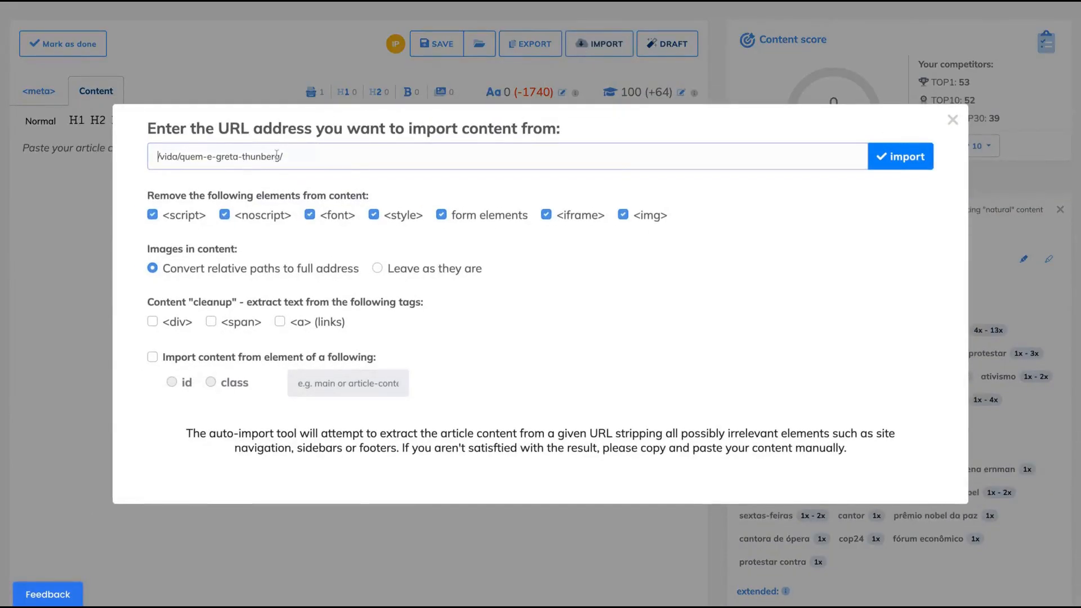
Import the Greta Thunberg article from its URL, raising the content score to 65.
click(899, 156)
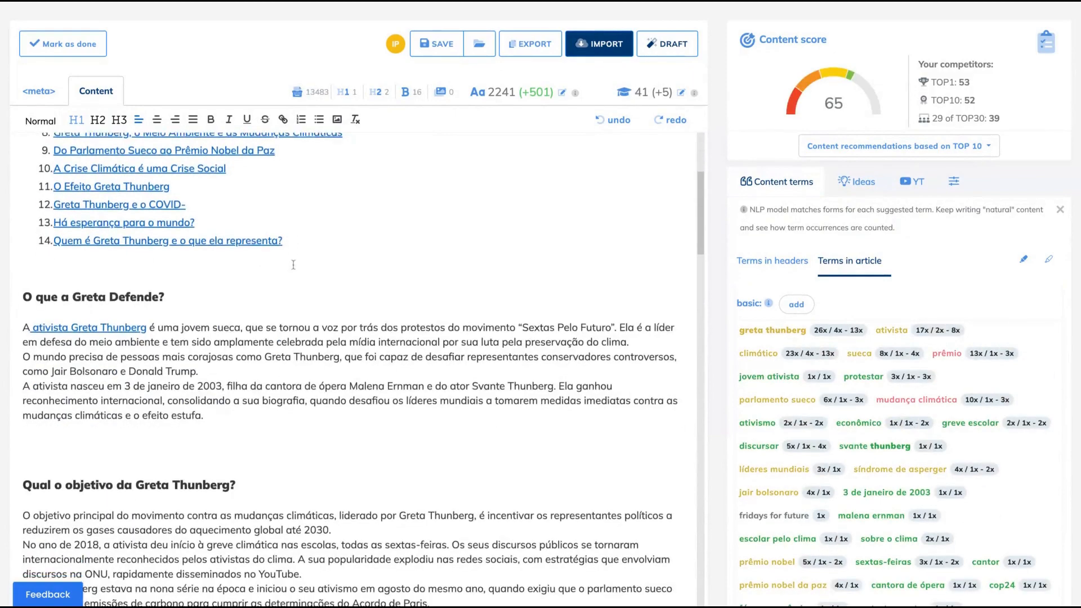
scroll(up, 3)
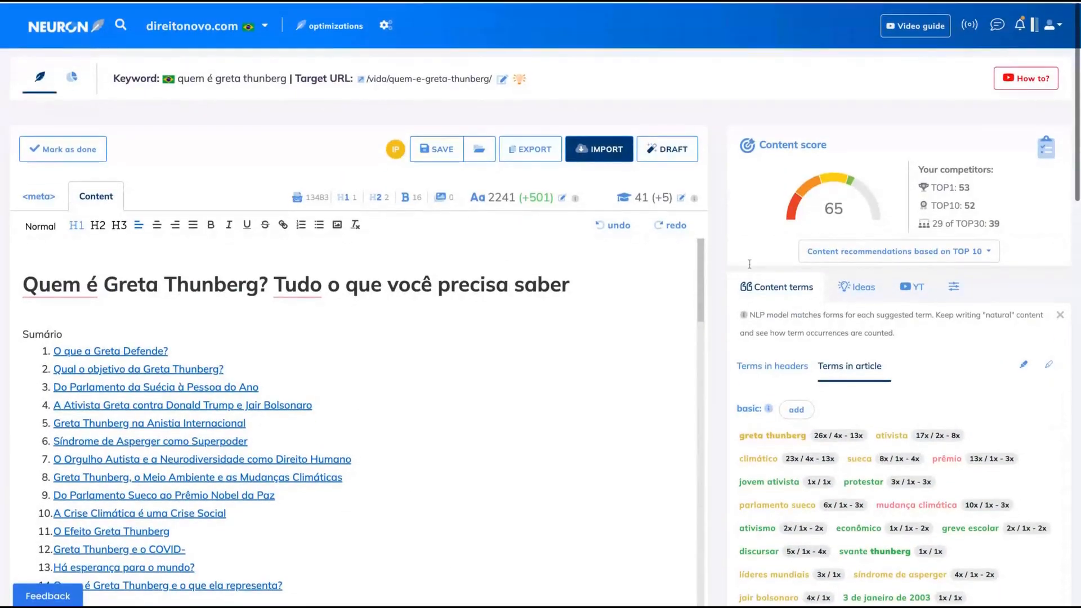
scroll(down, 3)
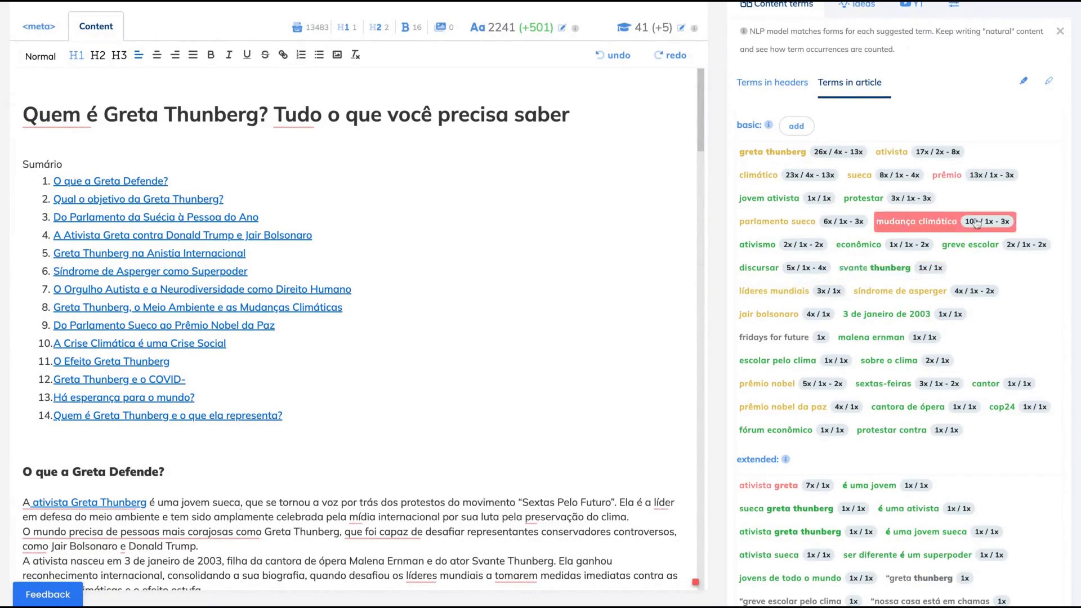
scroll(down, 3)
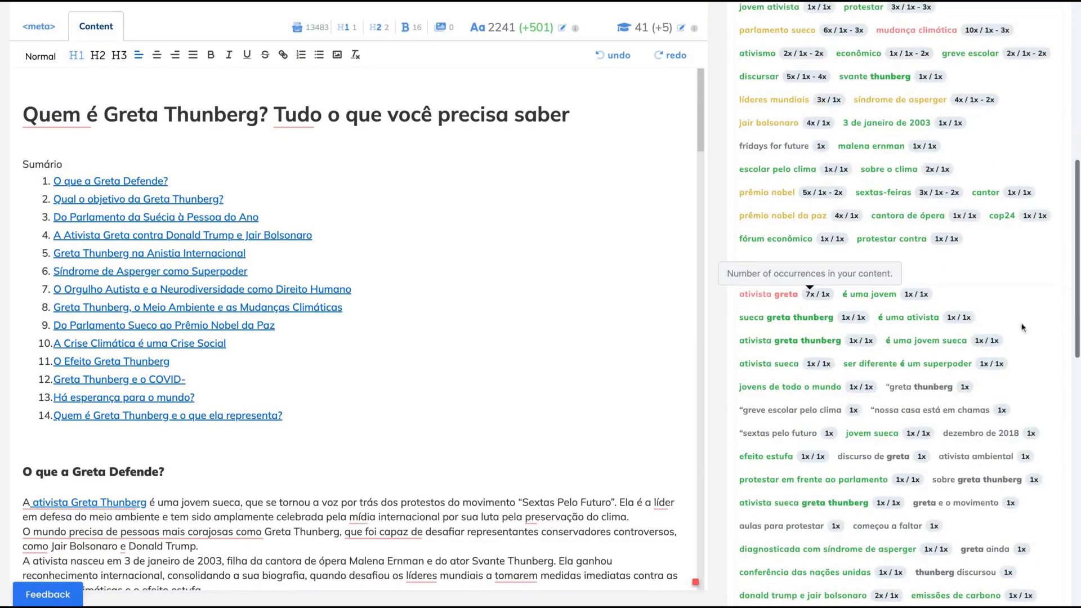
scroll(down, 3)
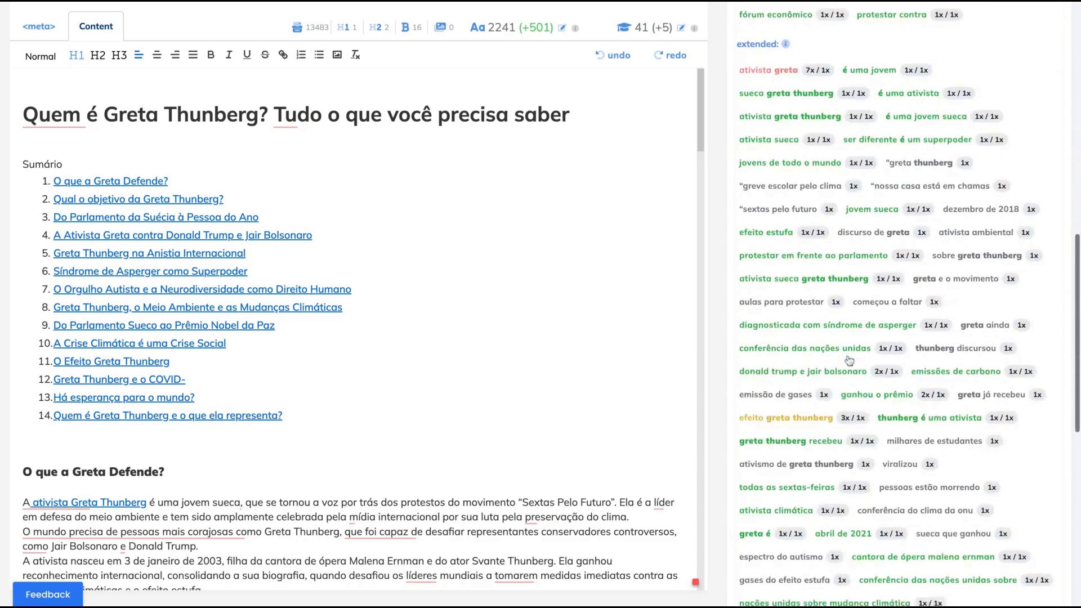
scroll(down, 3)
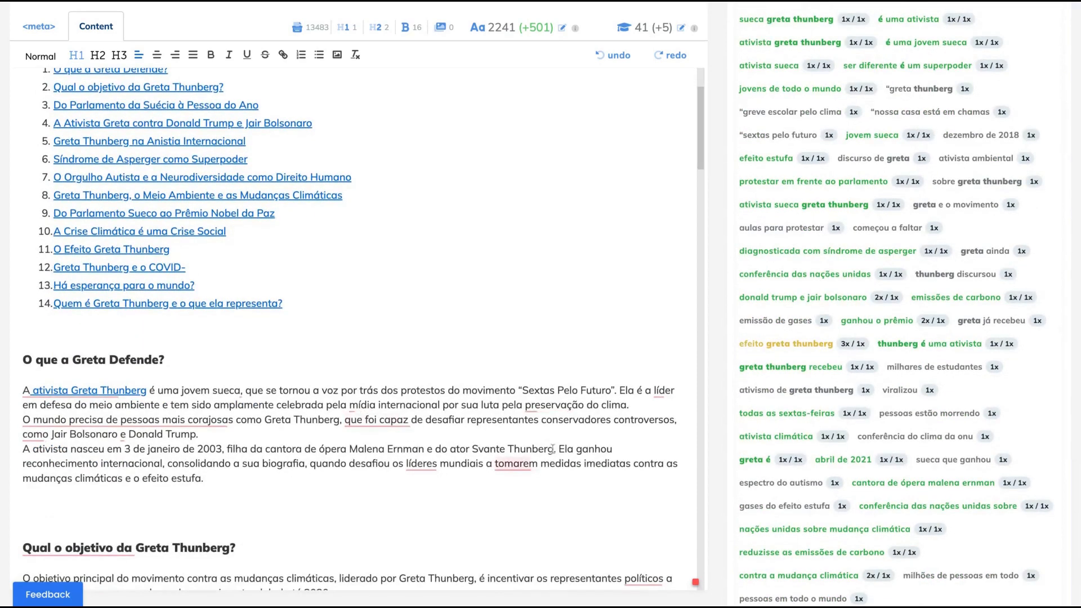
Review the basic and extended term recommendations, then scroll back to the editor top.
scroll(down, 3)
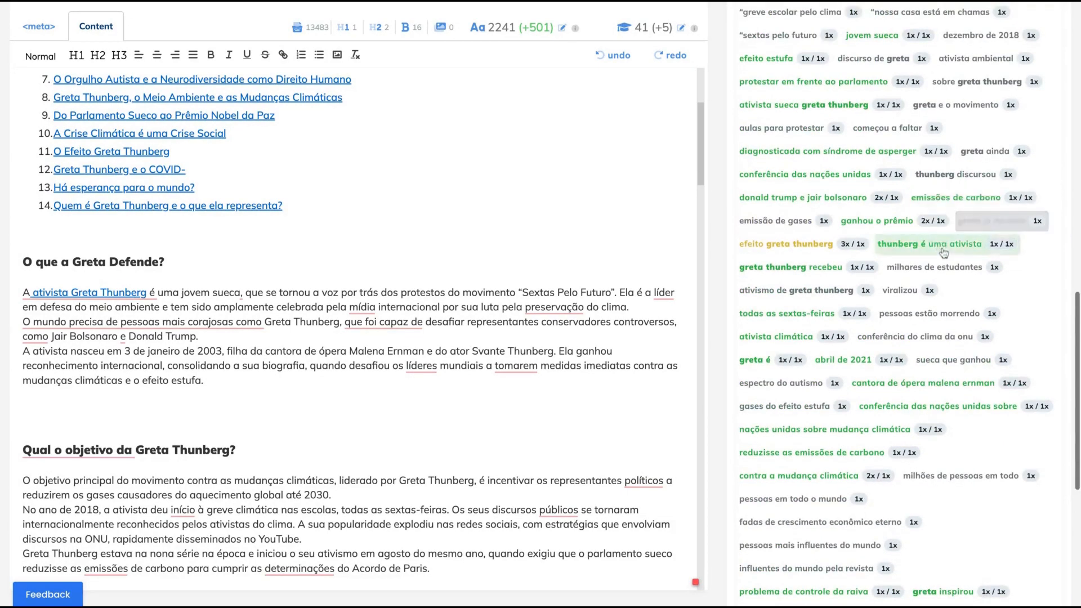
scroll(down, 3)
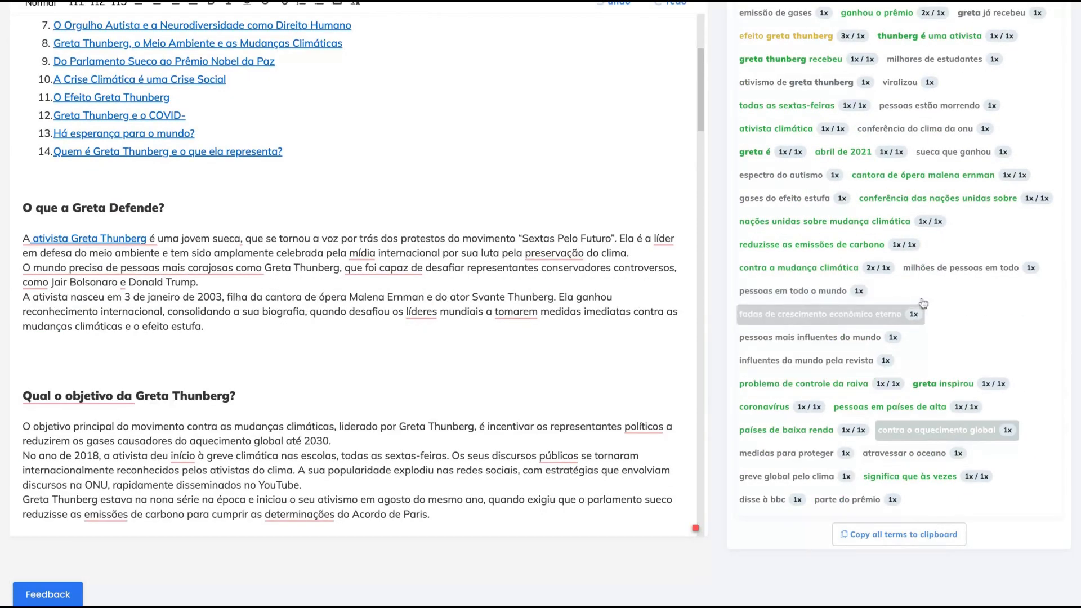
mouse_move(957, 142)
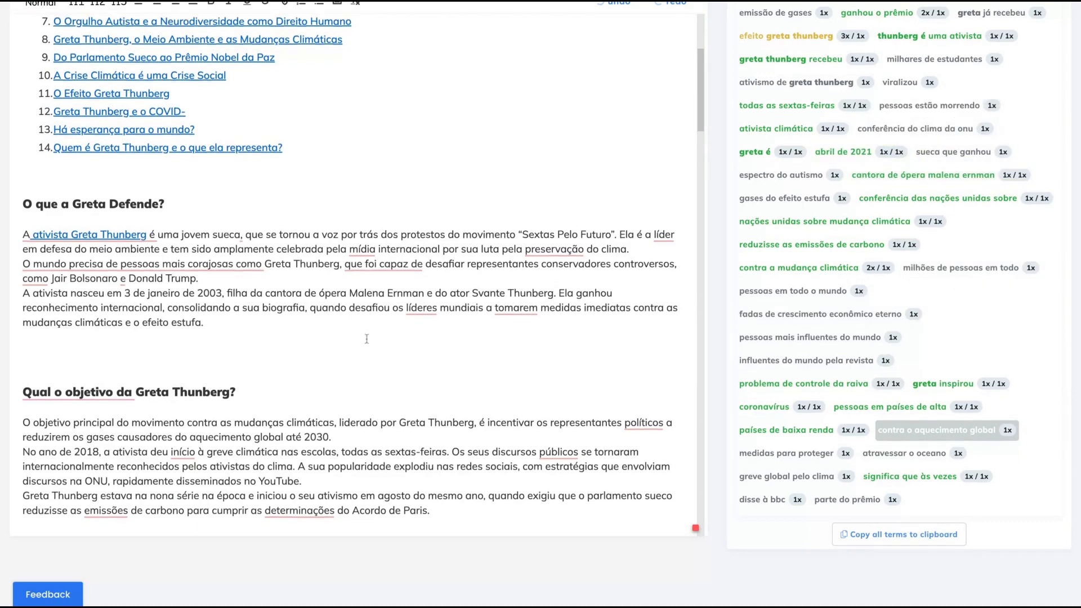
scroll(down, 3)
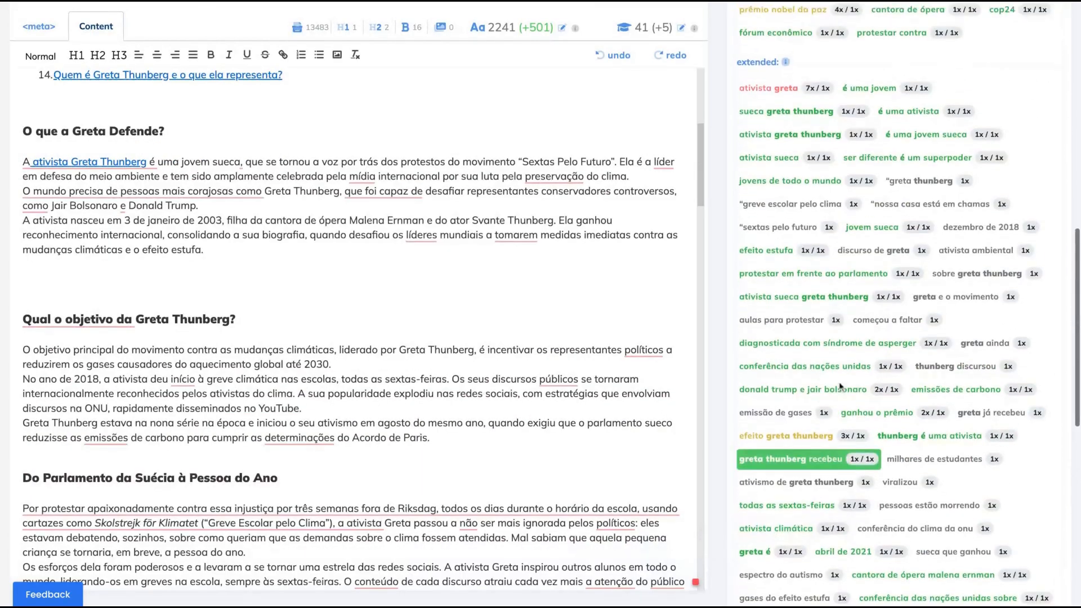
scroll(up, 3)
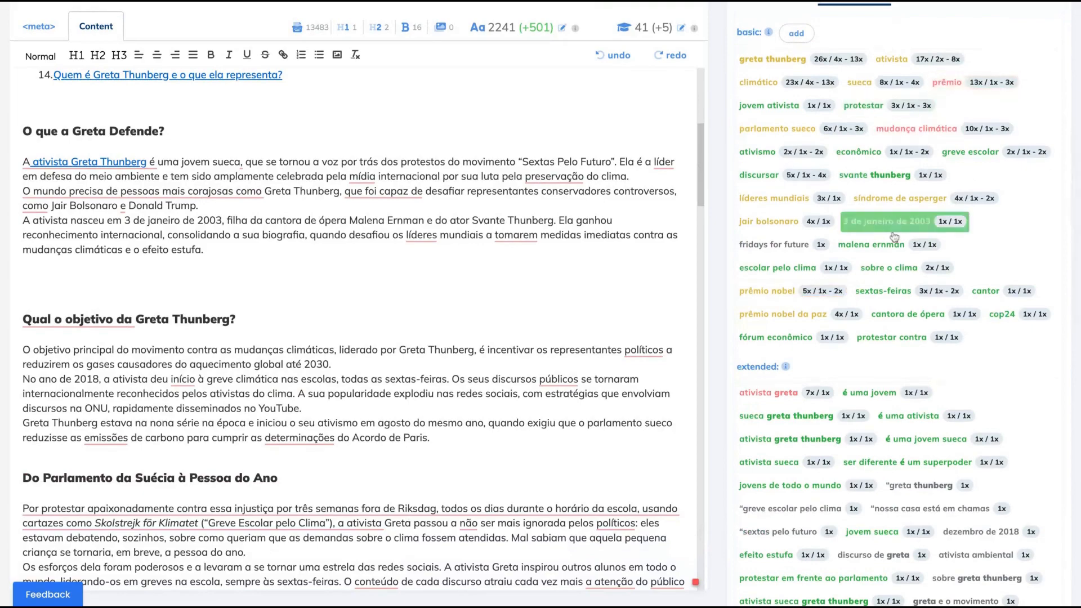
scroll(down, 3)
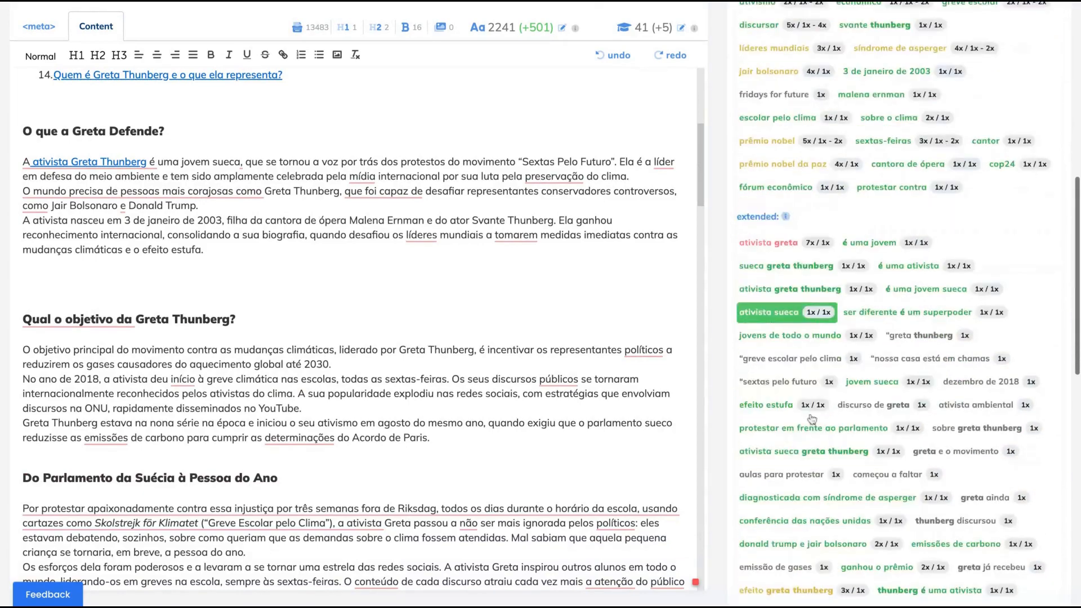
scroll(down, 3)
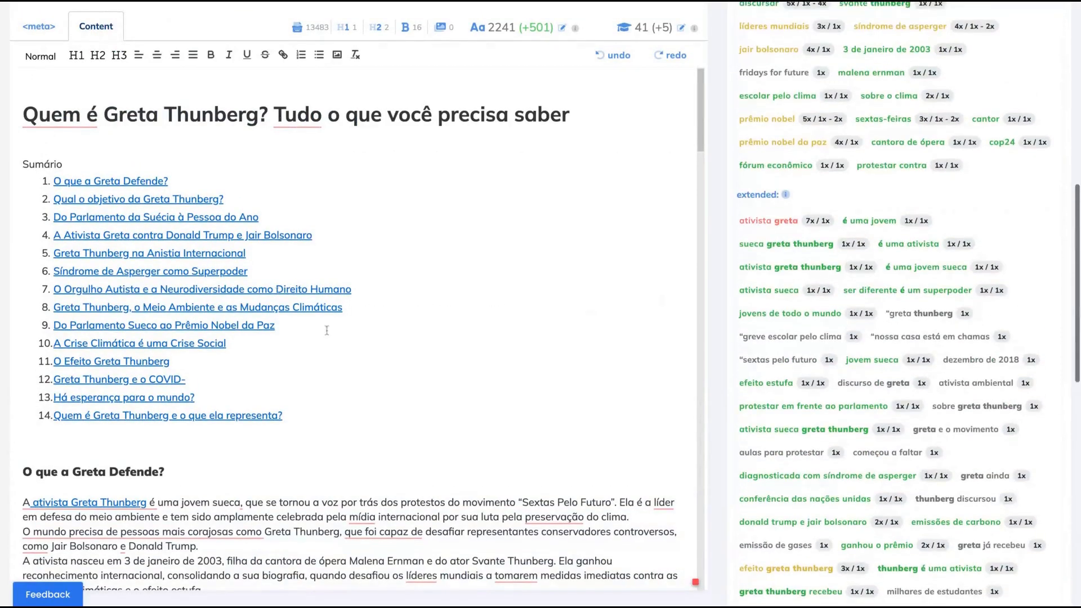
scroll(up, 3)
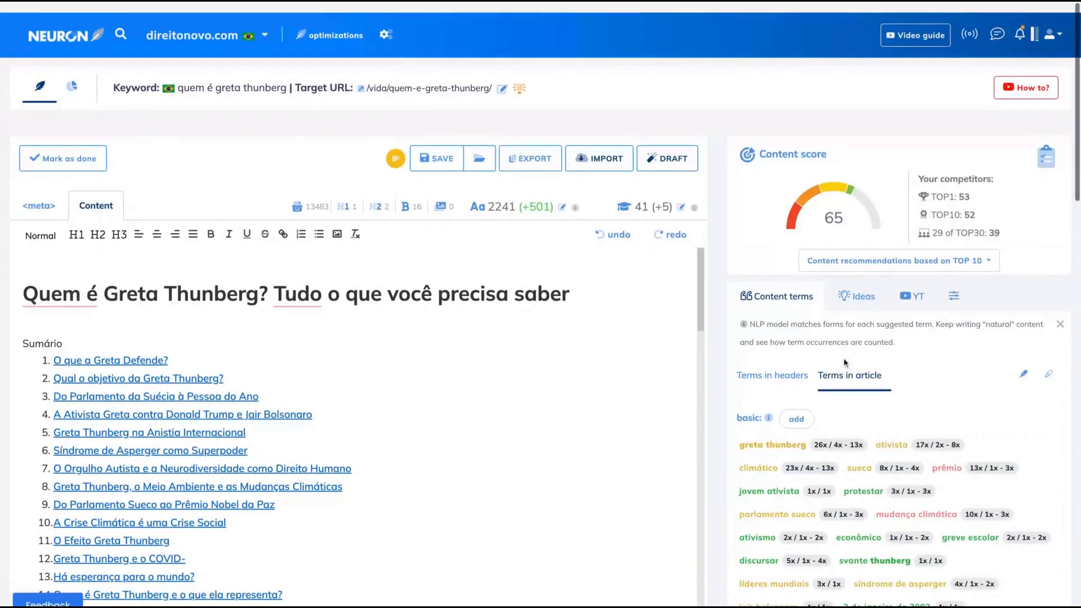
Browse the 33 questions to answer and competitors' H1/H2 headings in Ideas.
click(862, 295)
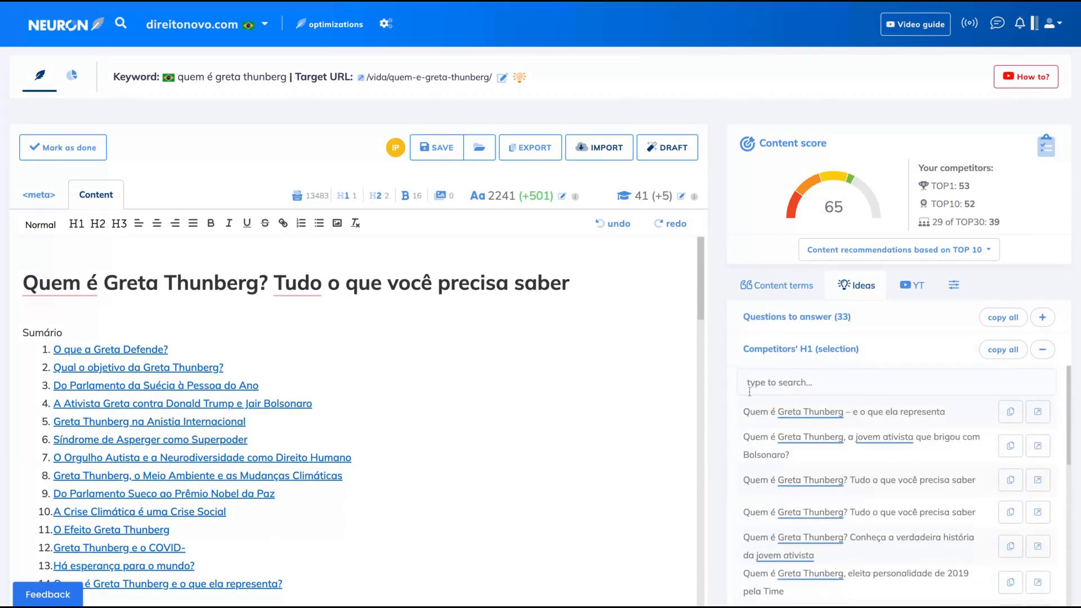
scroll(down, 3)
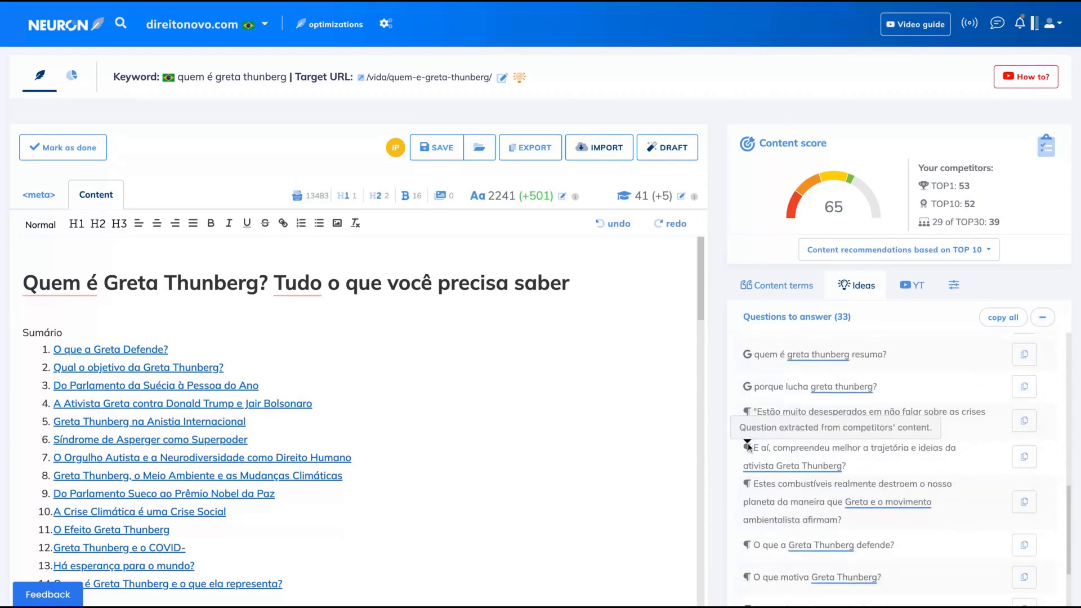
scroll(down, 3)
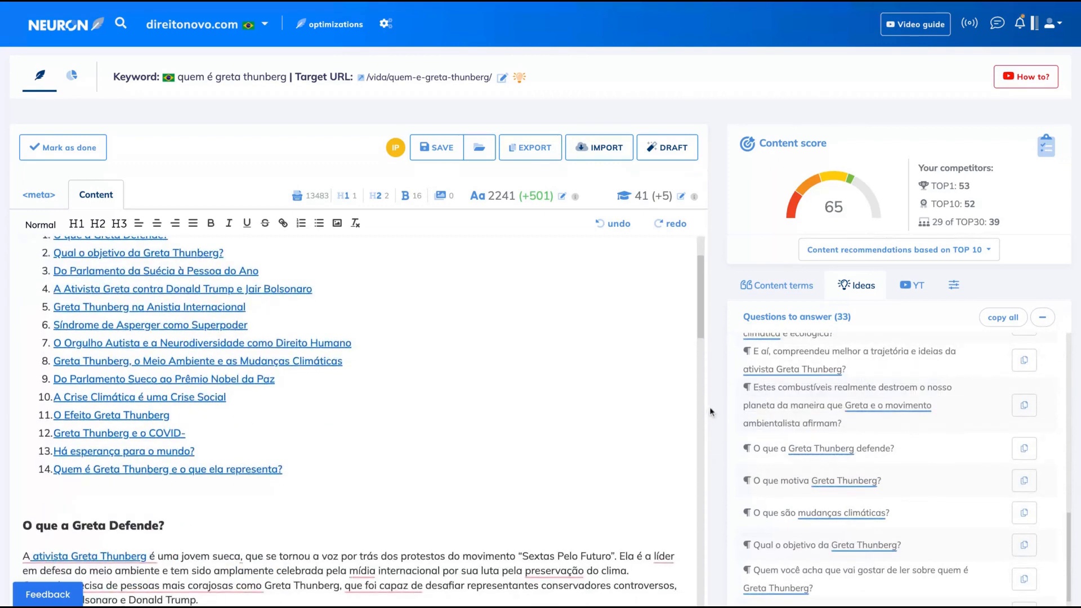
scroll(down, 3)
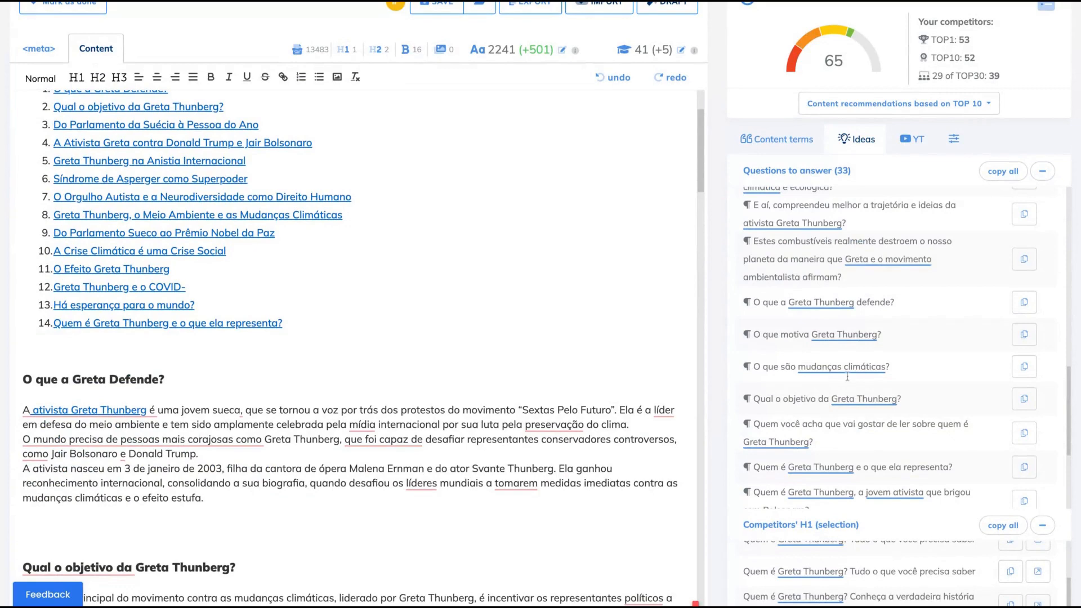
scroll(down, 3)
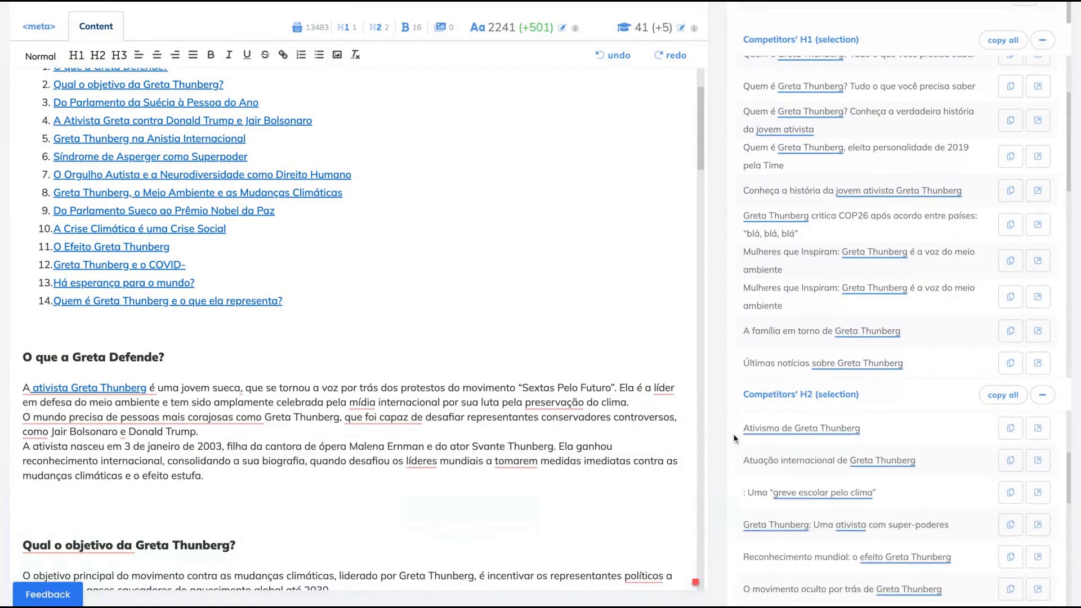
scroll(down, 3)
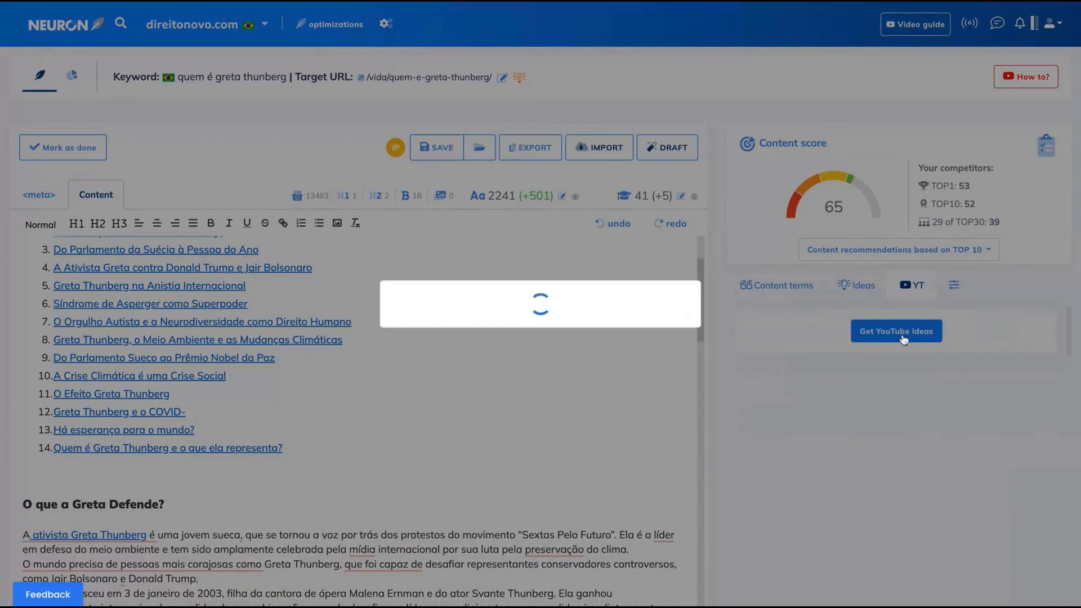
Fetch YouTube video ideas about Greta Thunberg and scroll the video list.
click(896, 331)
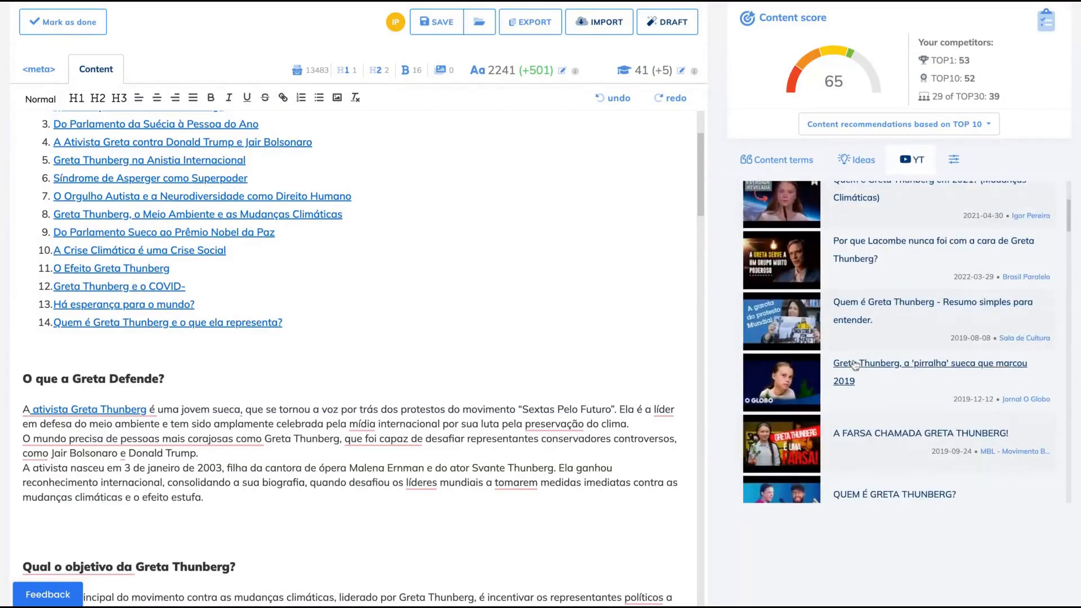
scroll(down, 3)
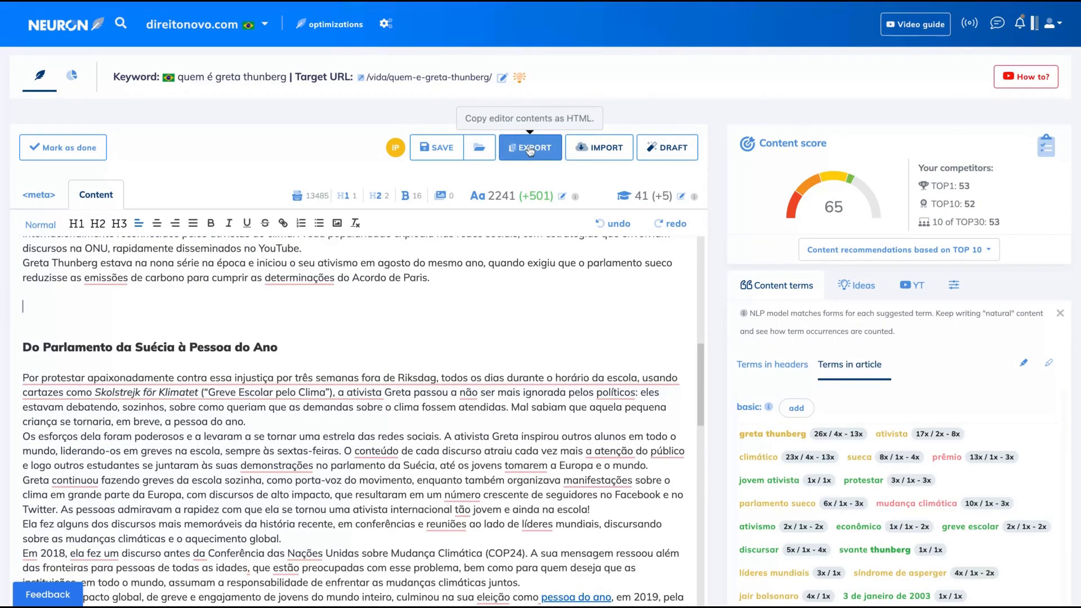
click(529, 147)
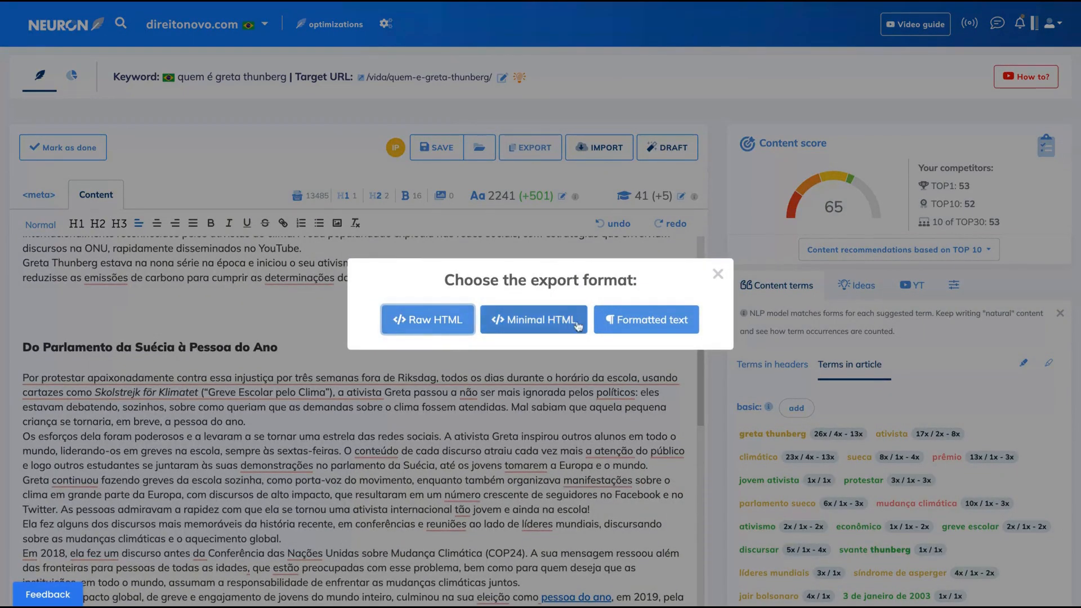
mouse_move(696, 305)
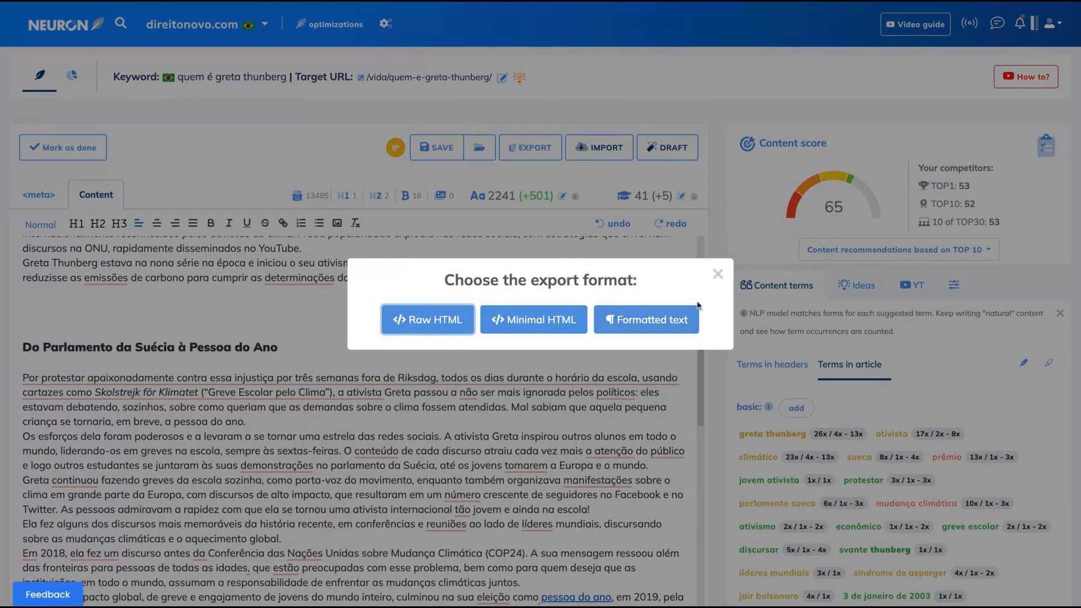
click(717, 274)
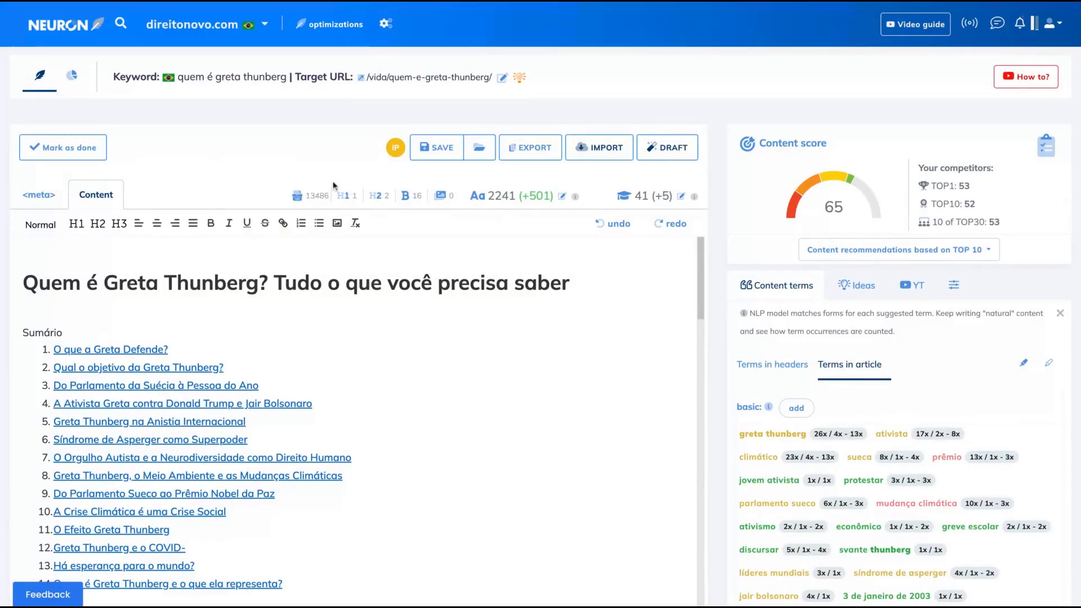
mouse_move(307, 196)
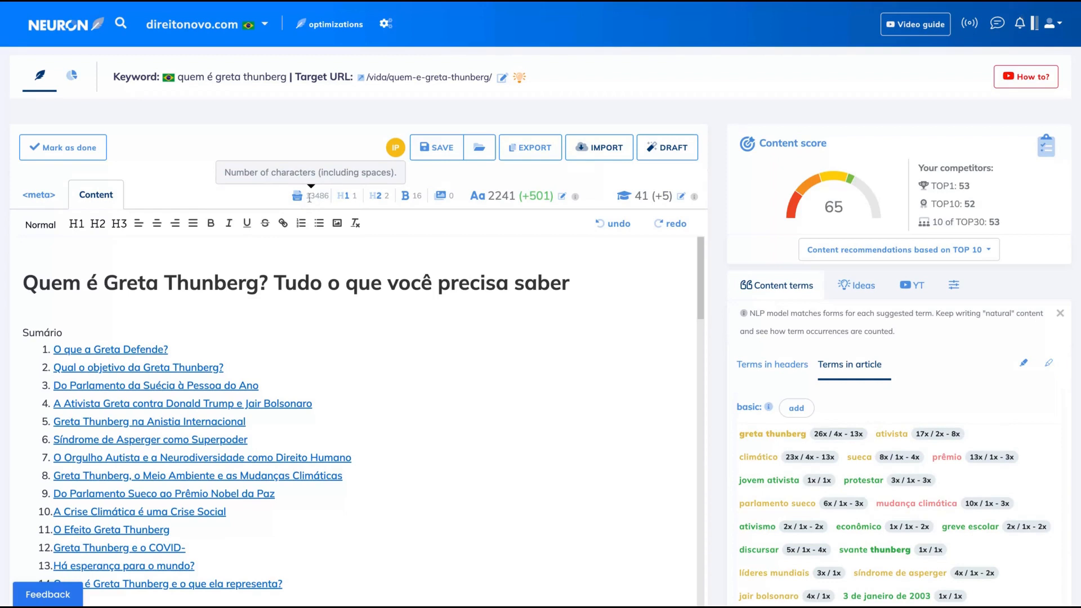
mouse_move(346, 196)
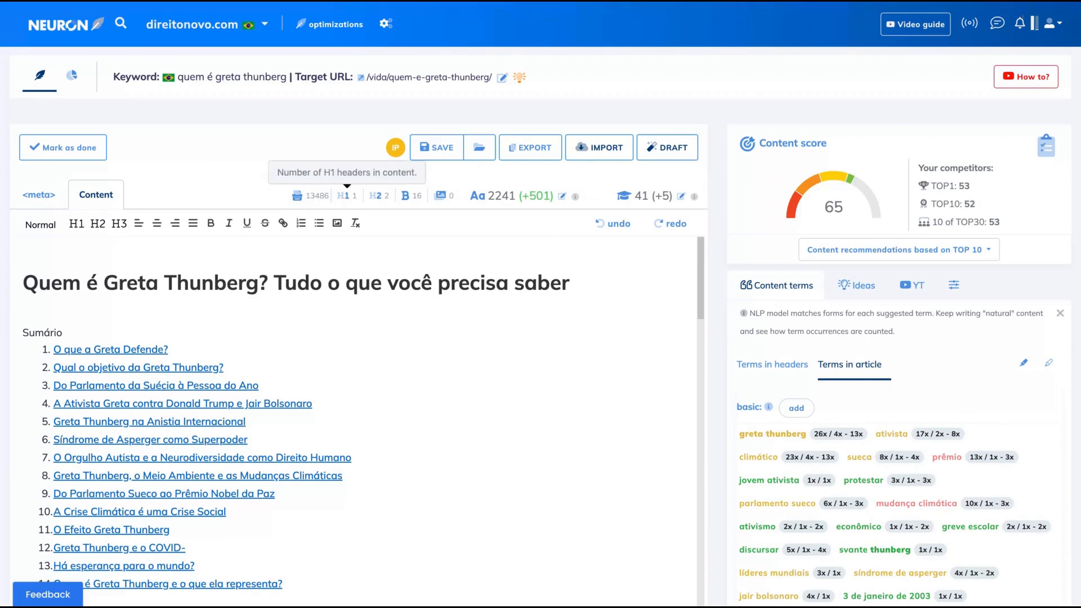
mouse_move(378, 196)
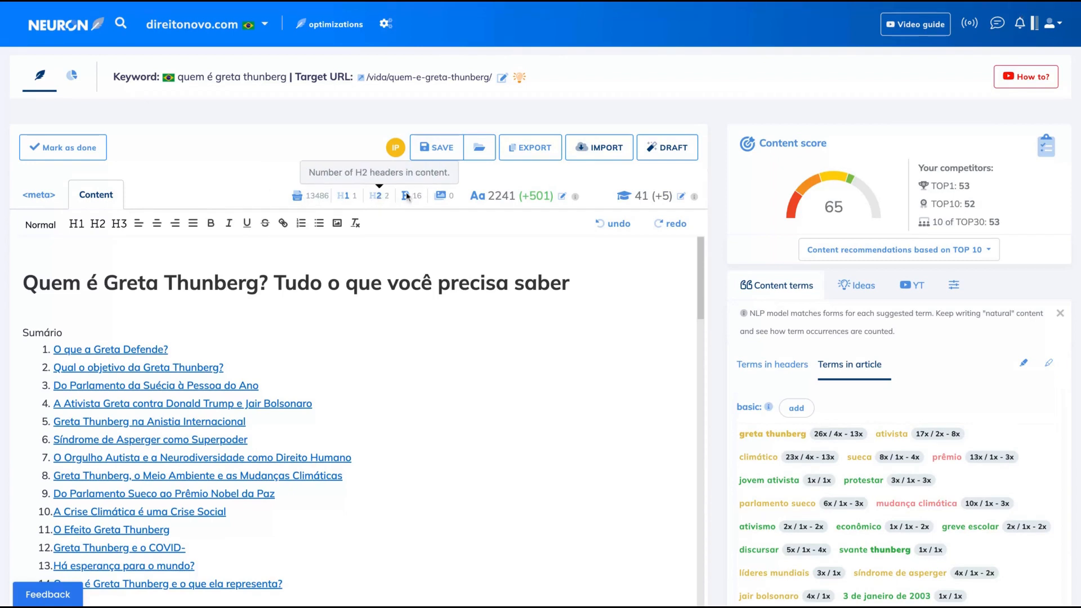
mouse_move(446, 197)
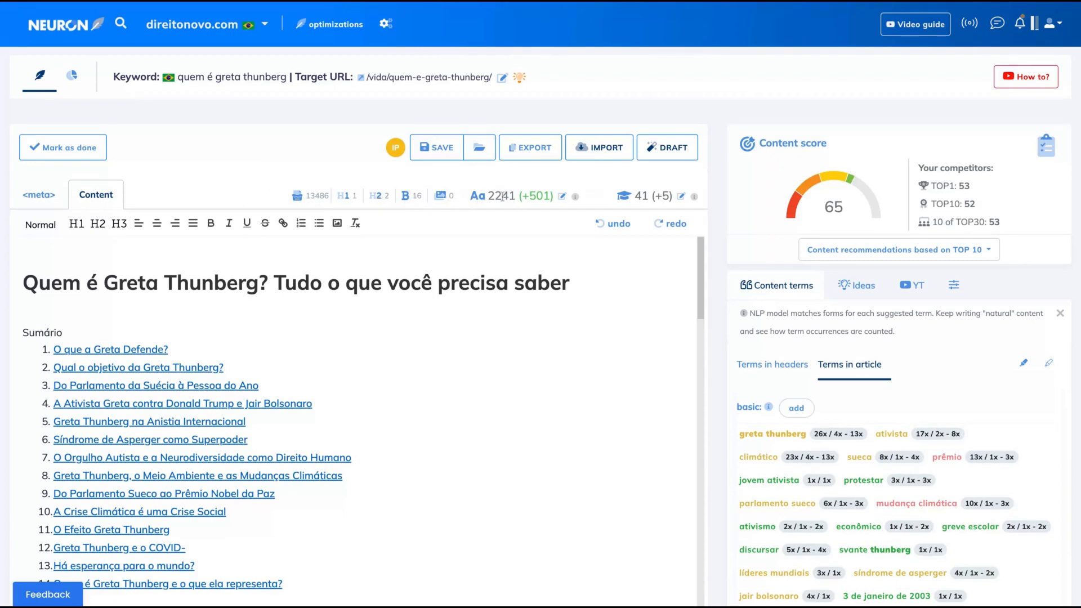
click(832, 206)
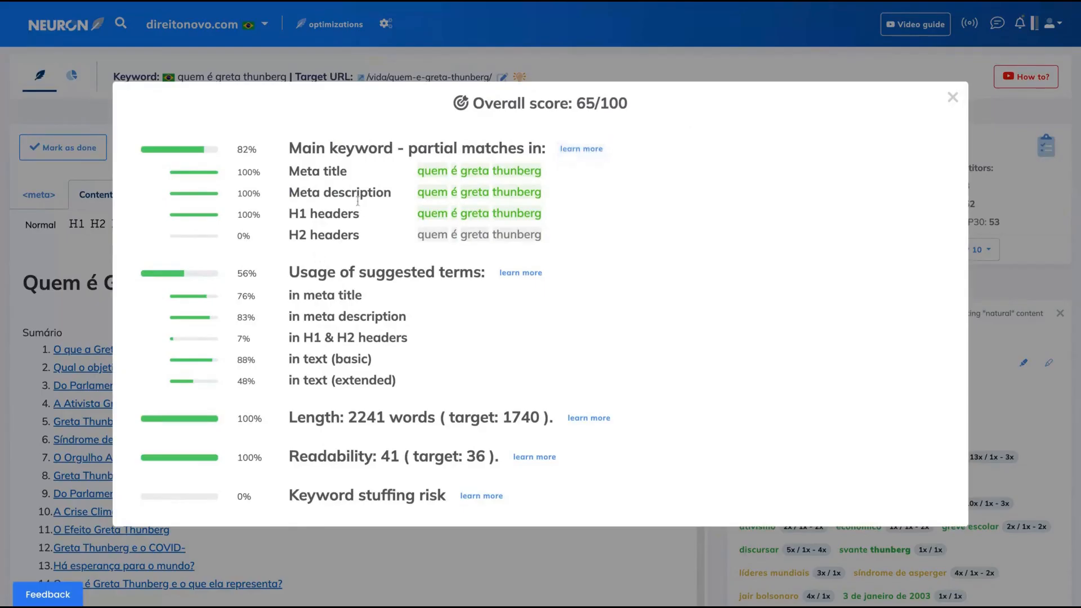
mouse_move(469, 330)
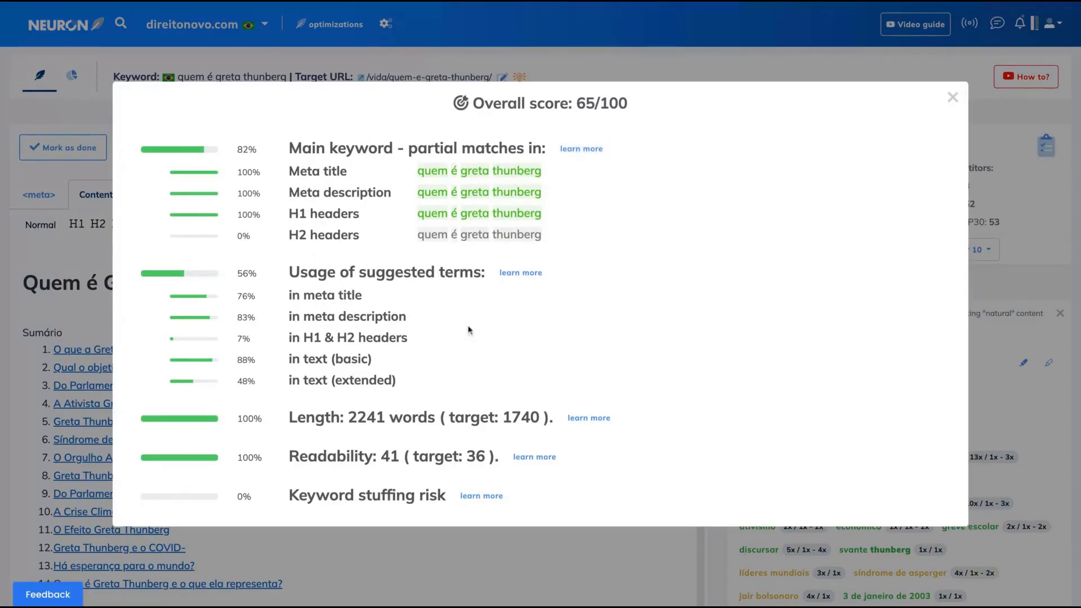
mouse_move(368, 295)
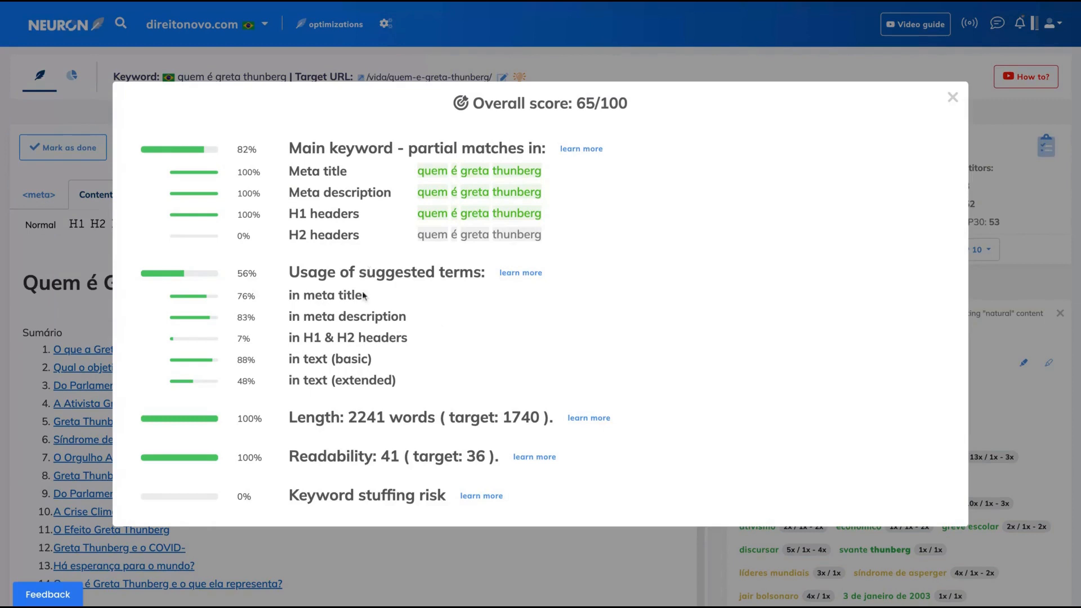
mouse_move(550, 220)
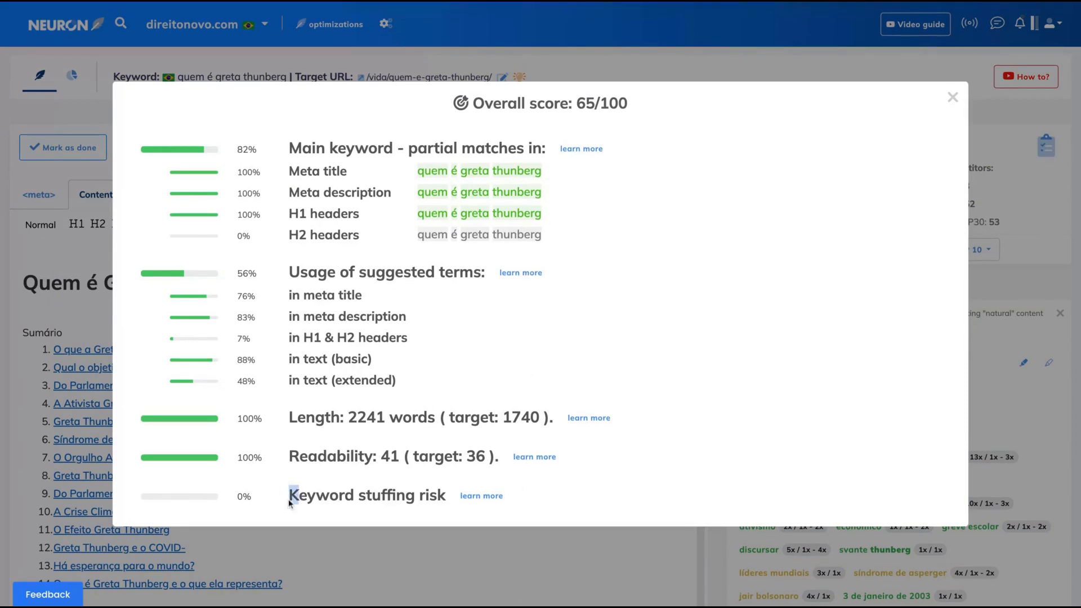
double_click(368, 494)
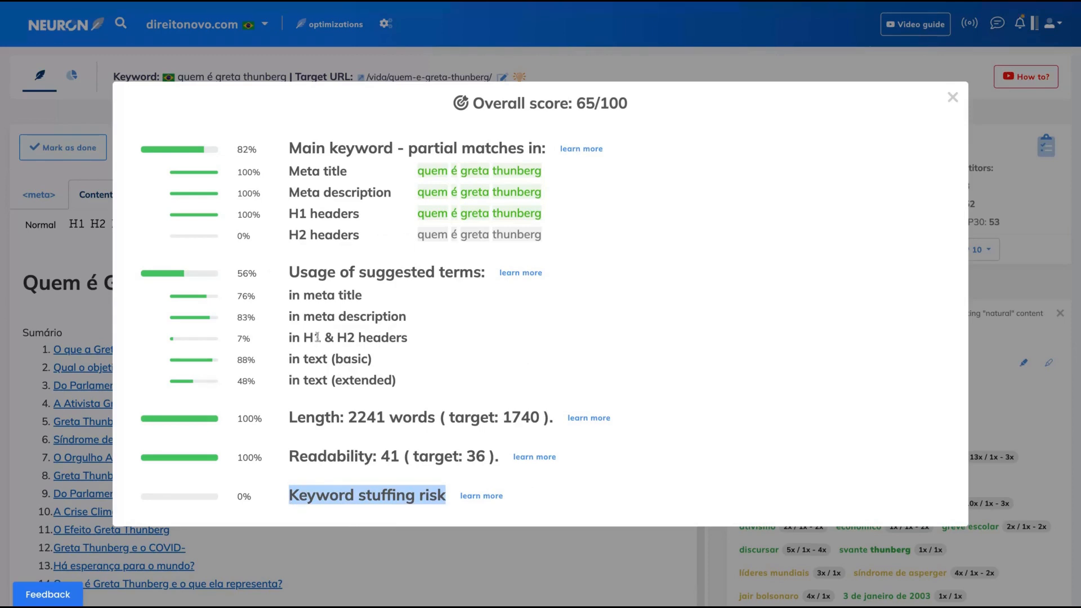
mouse_move(788, 167)
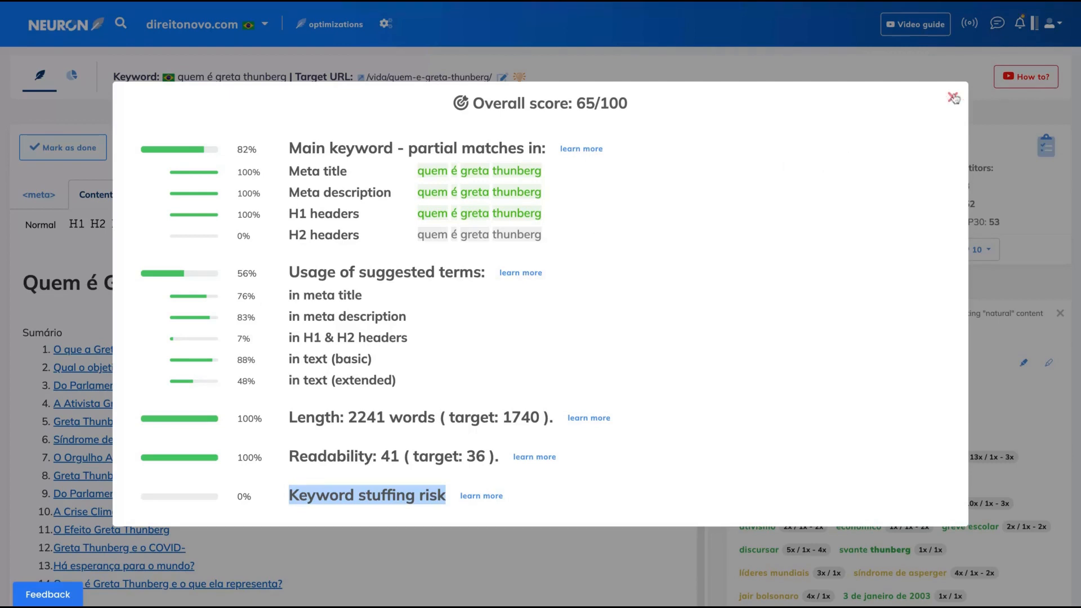
click(954, 98)
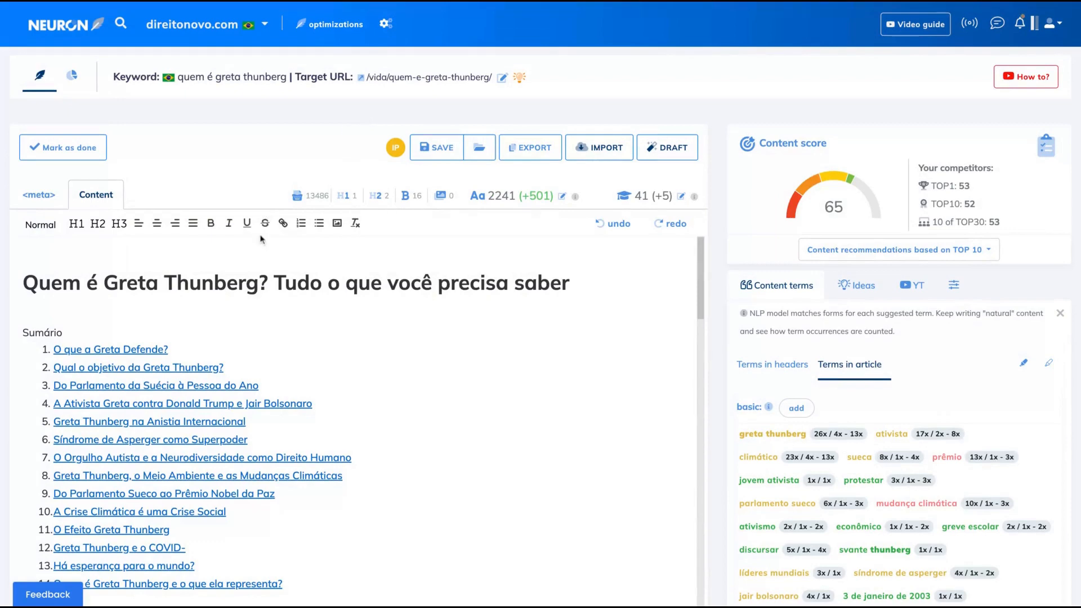
scroll(down, 3)
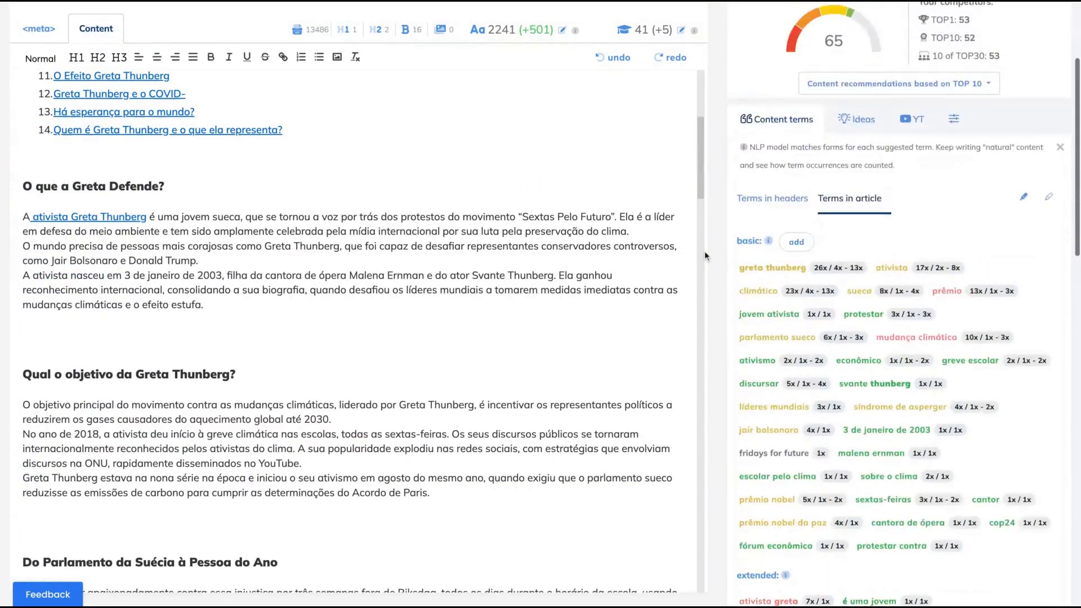
scroll(up, 3)
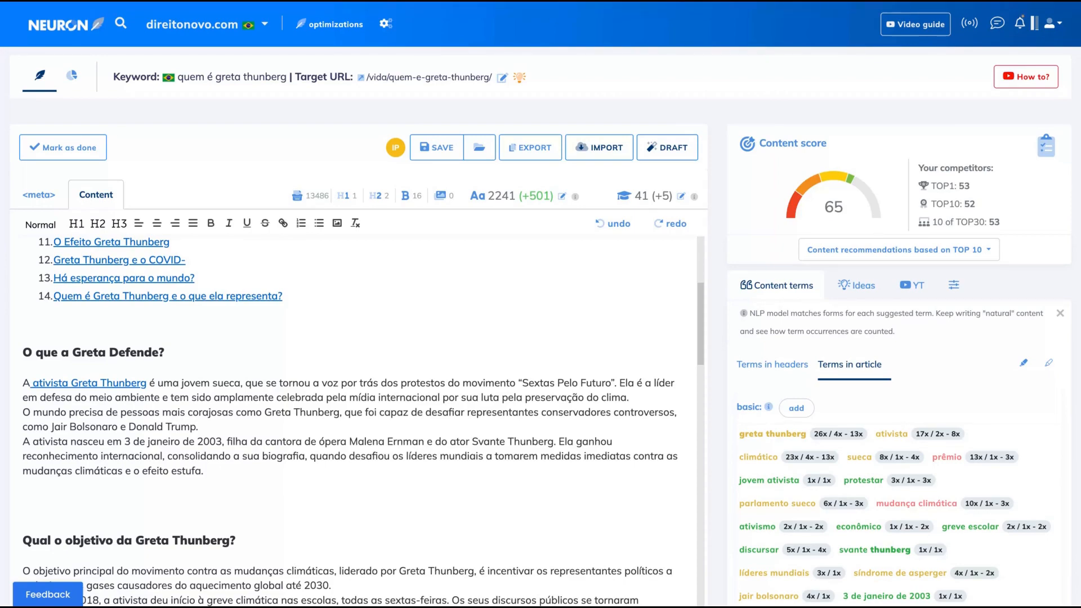
scroll(down, 3)
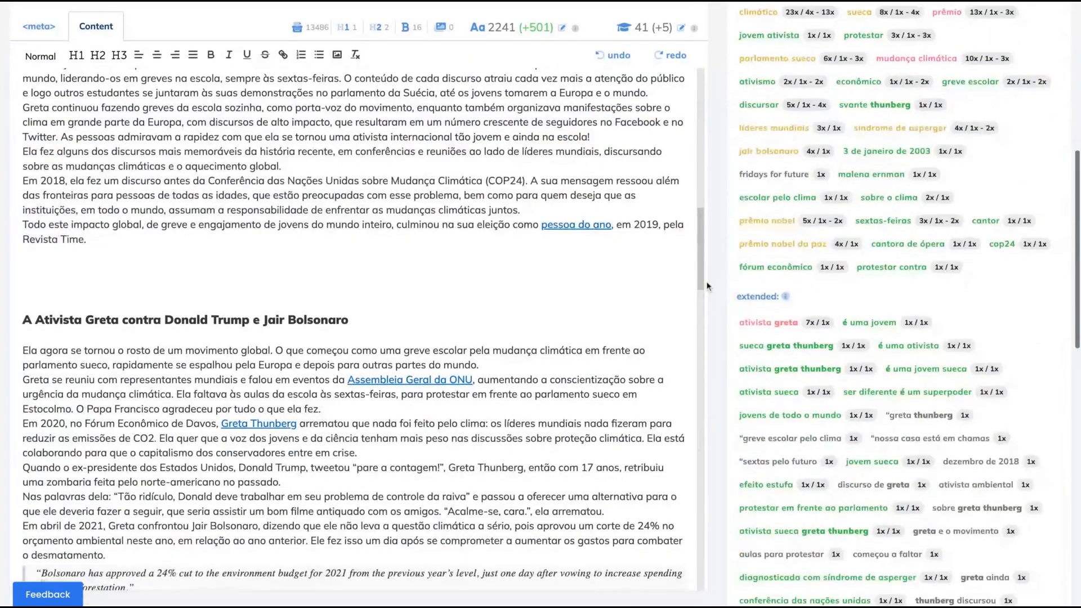
scroll(down, 3)
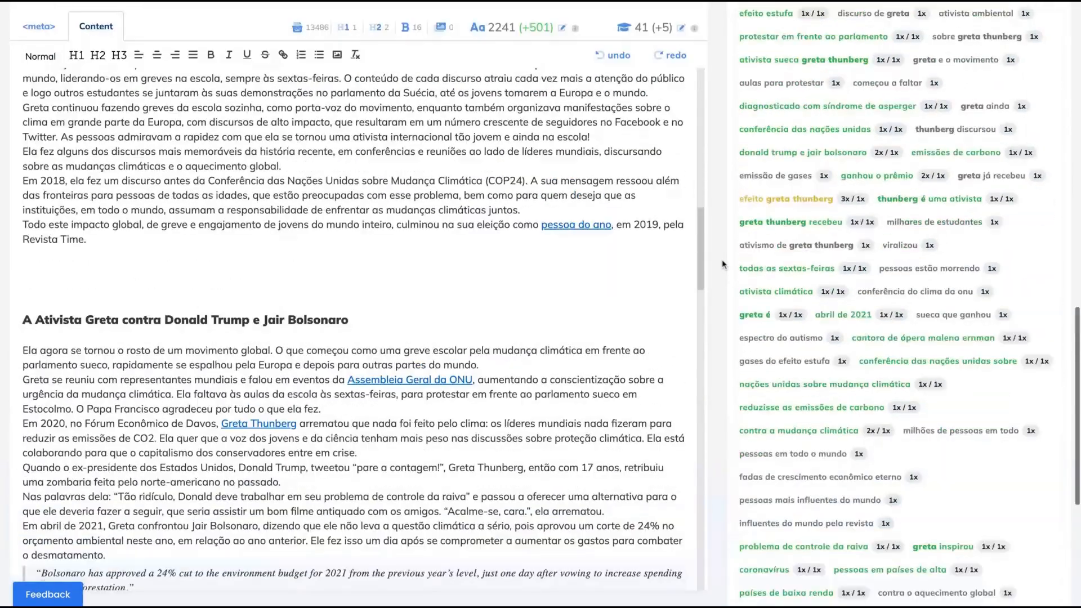